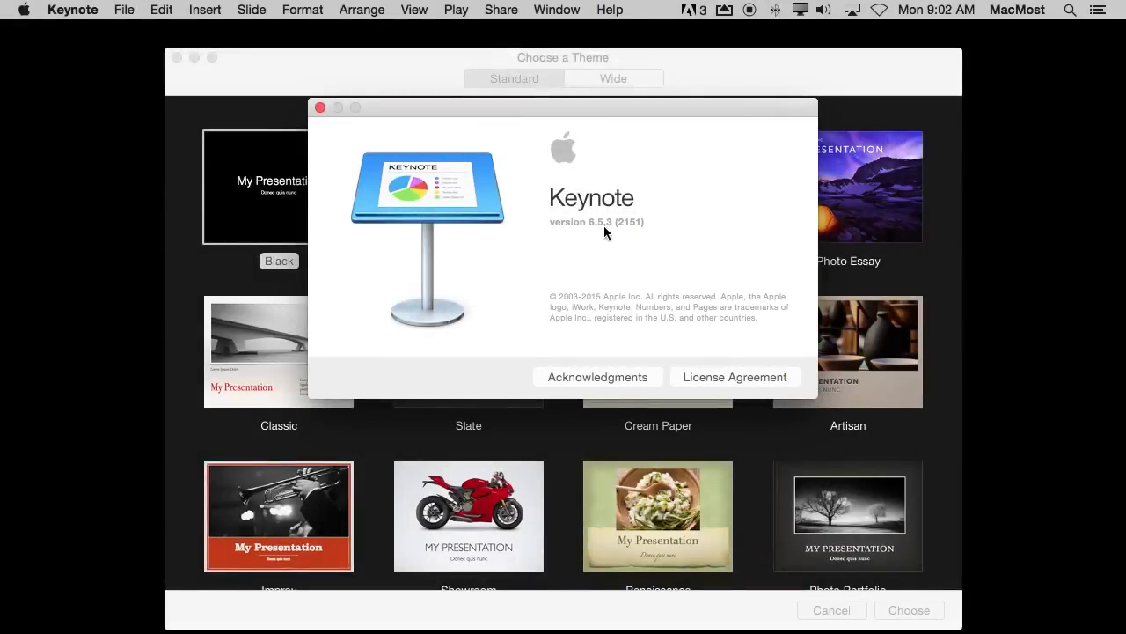
Step: Dismiss the About Keynote window and create a new presentation from the Black theme
click(320, 107)
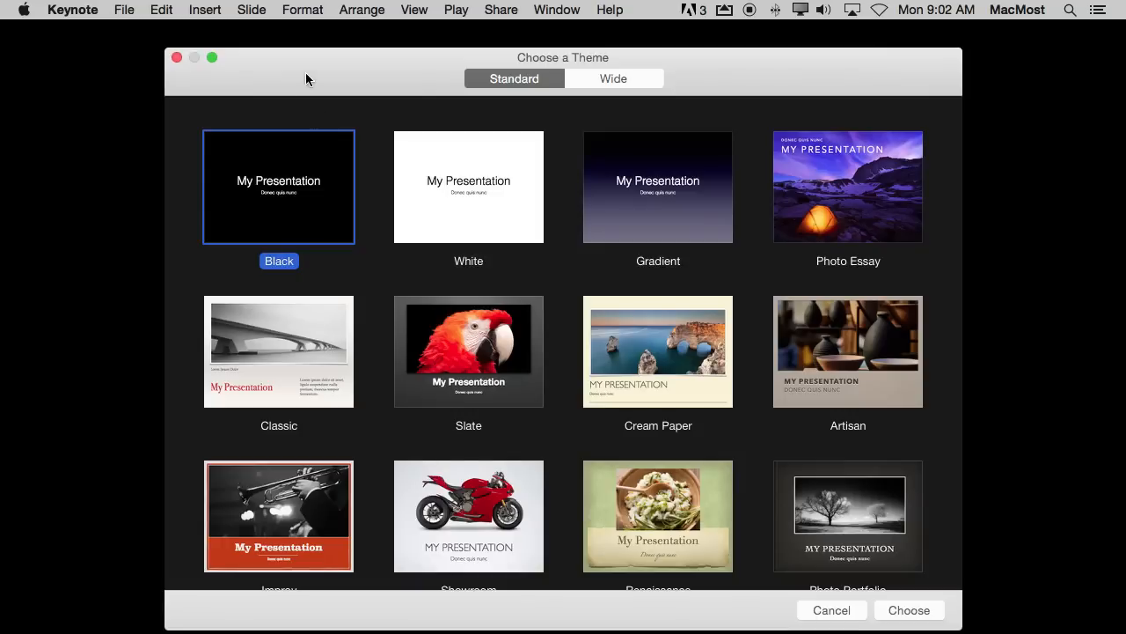
mouse_move(320, 181)
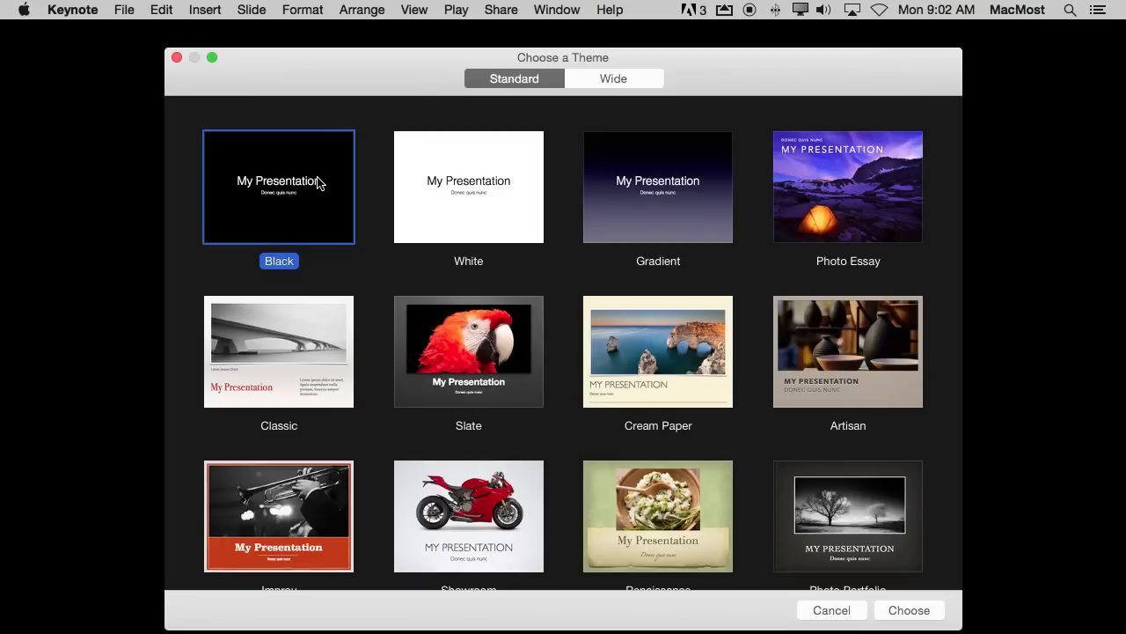
mouse_move(892, 602)
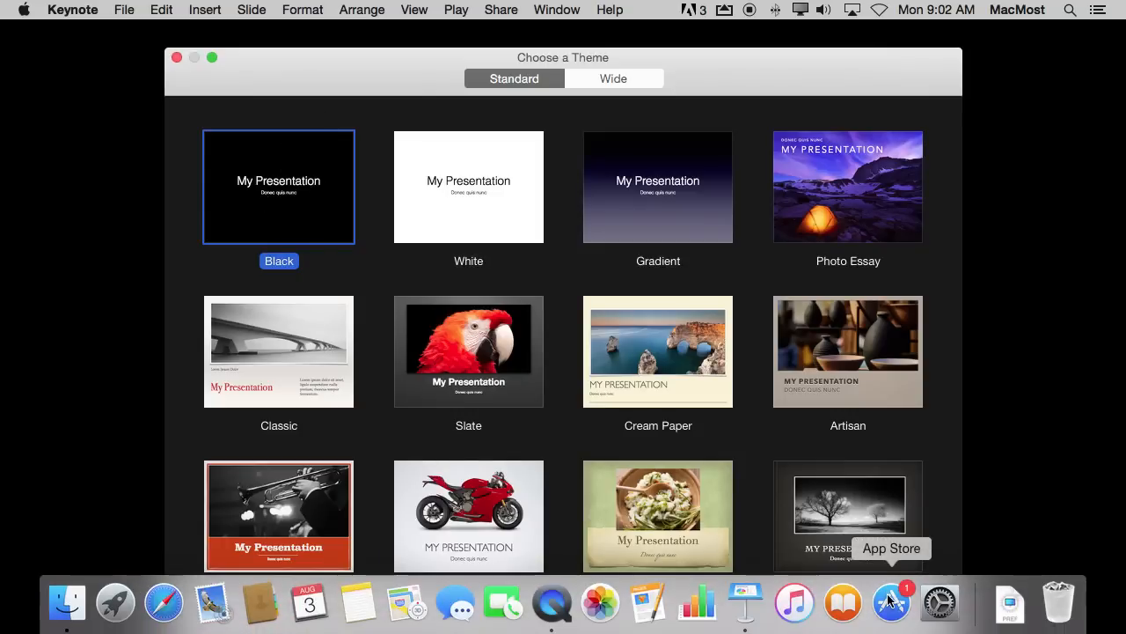
double_click(278, 186)
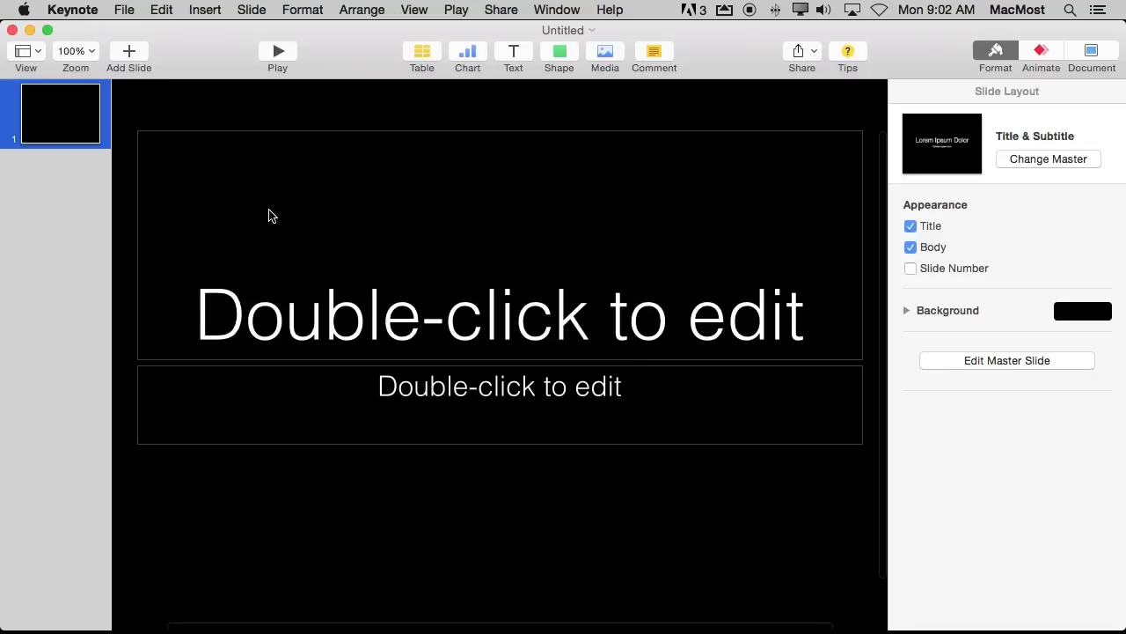
mouse_move(113, 123)
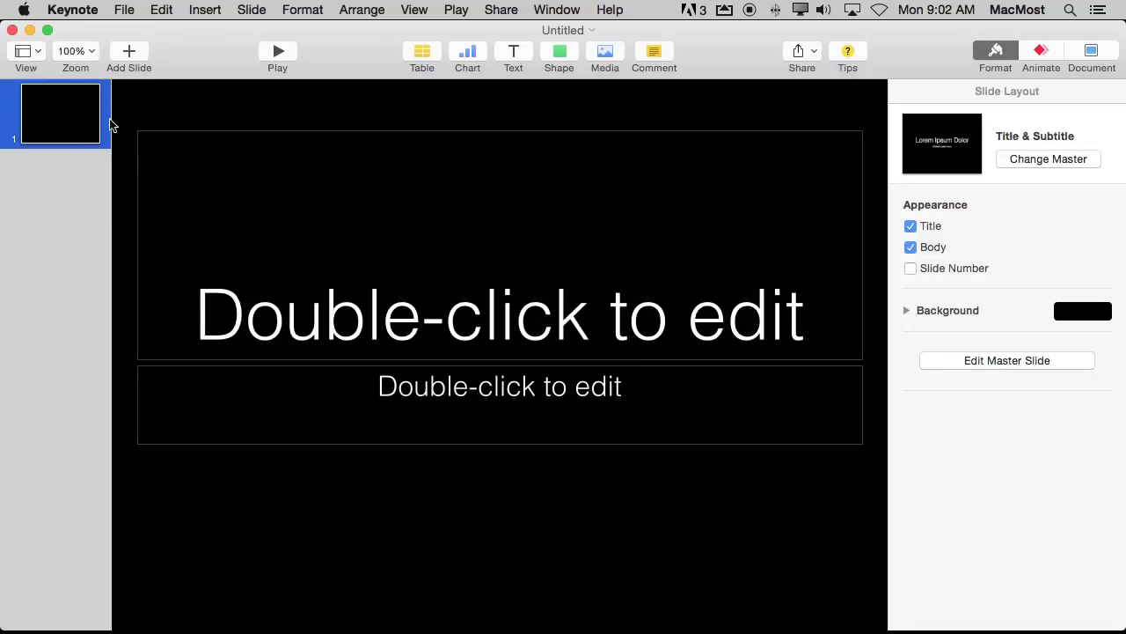
mouse_move(158, 259)
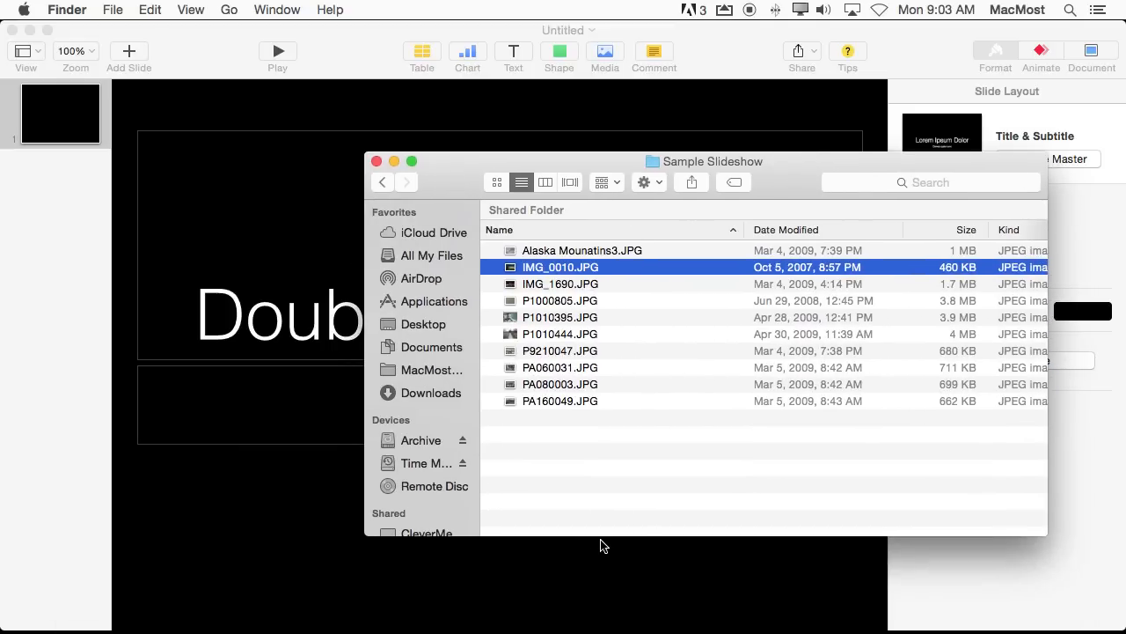
Step: Select every photo in the Sample Slideshow folder and drag them into the slide navigator
key(cmd+a)
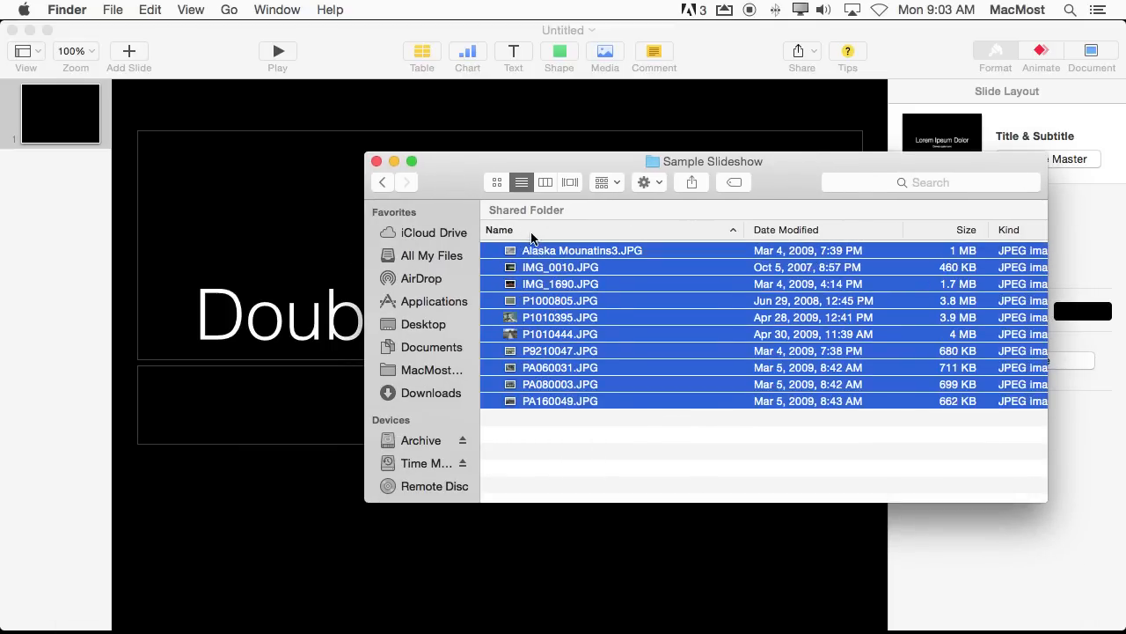
drag(560, 325, 49, 167)
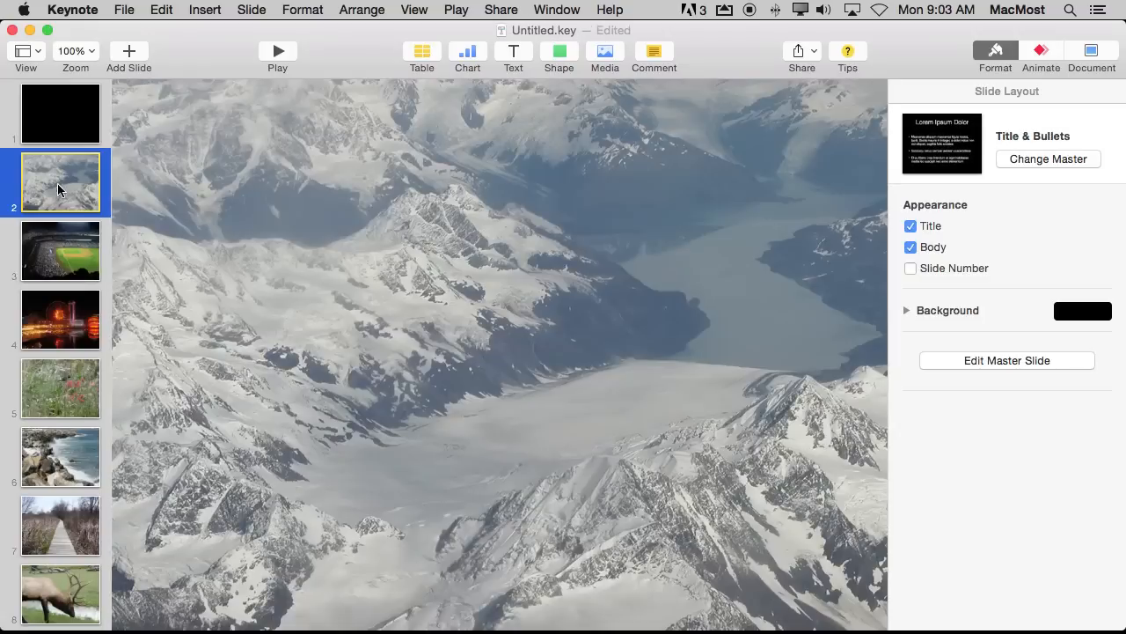
Step: Browse the imported photo slides (stadium, hummingbird, shoreline, mountains) in the navigator
click(59, 249)
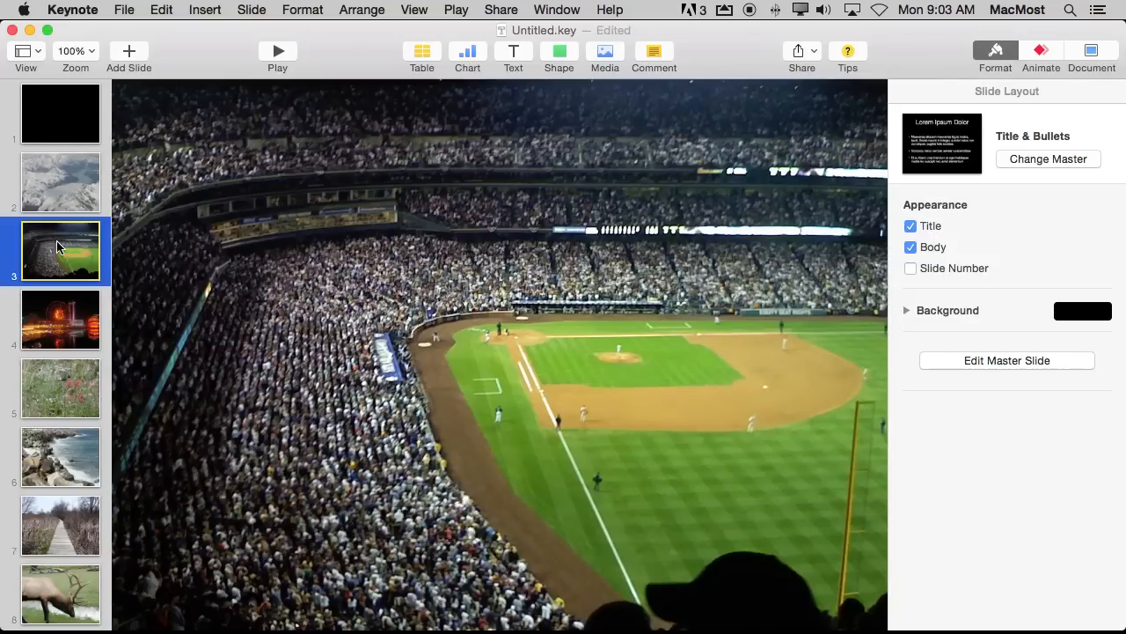
click(60, 389)
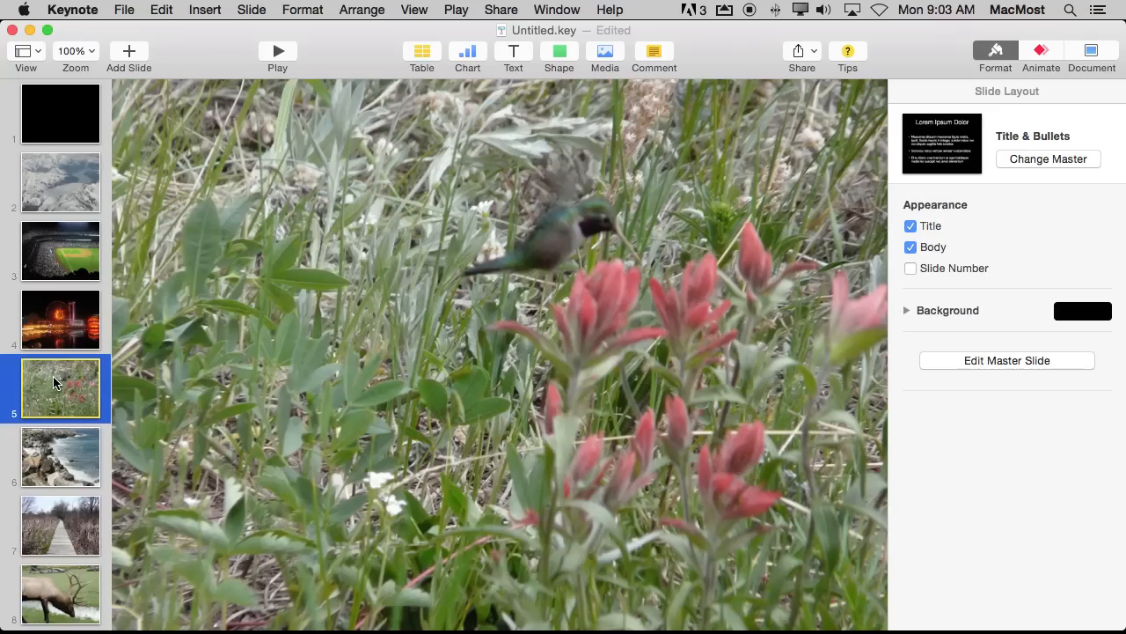
click(60, 458)
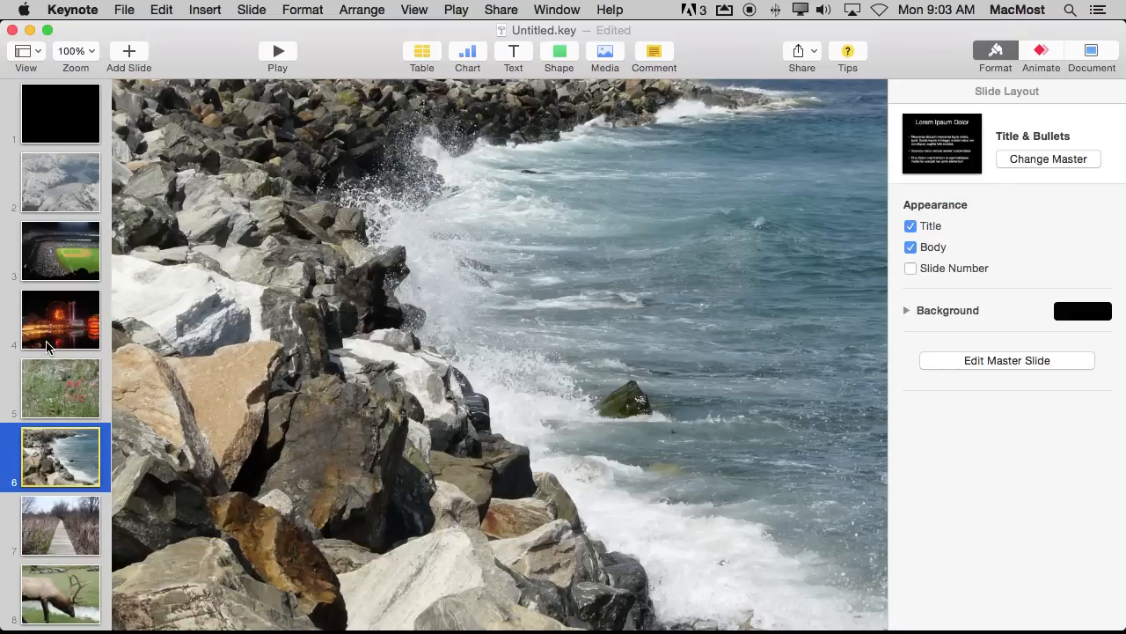
click(60, 250)
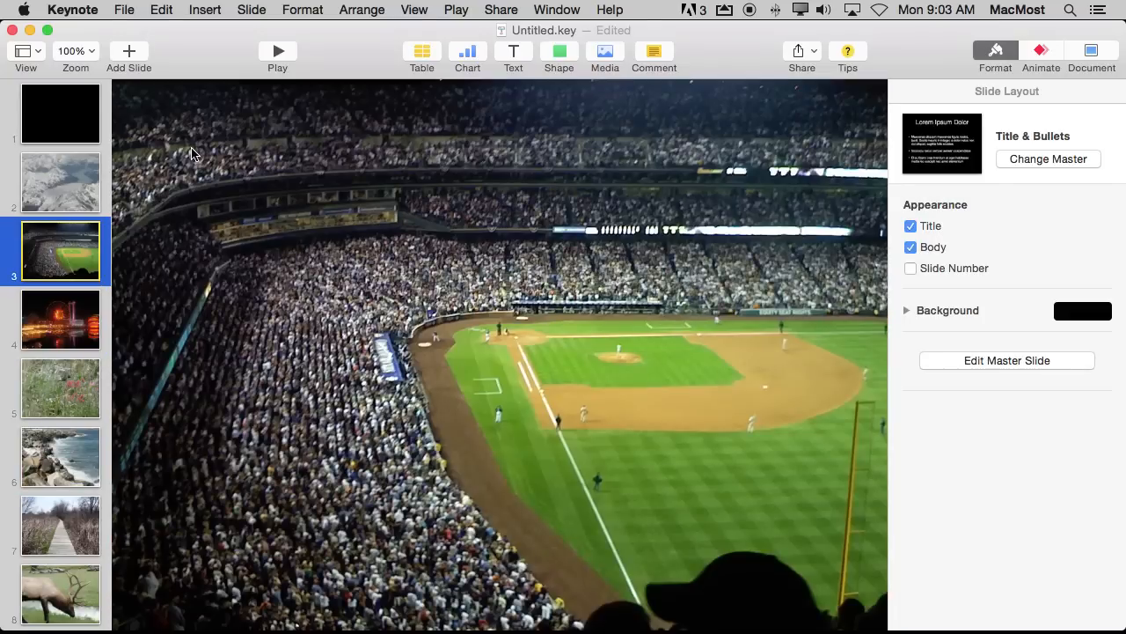
click(60, 181)
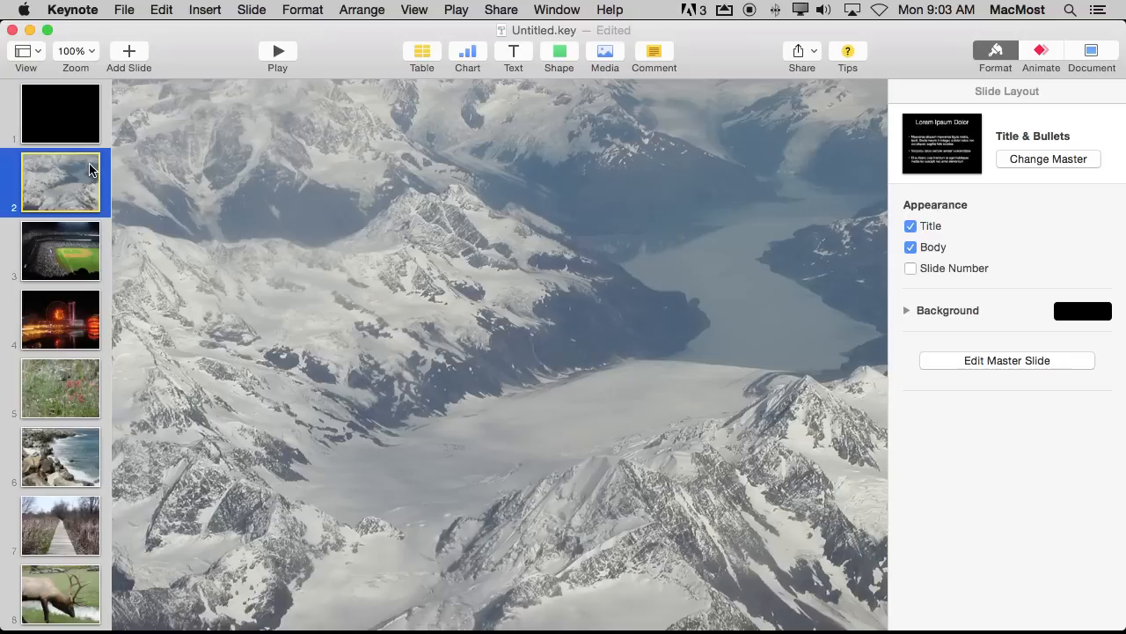
mouse_move(70, 143)
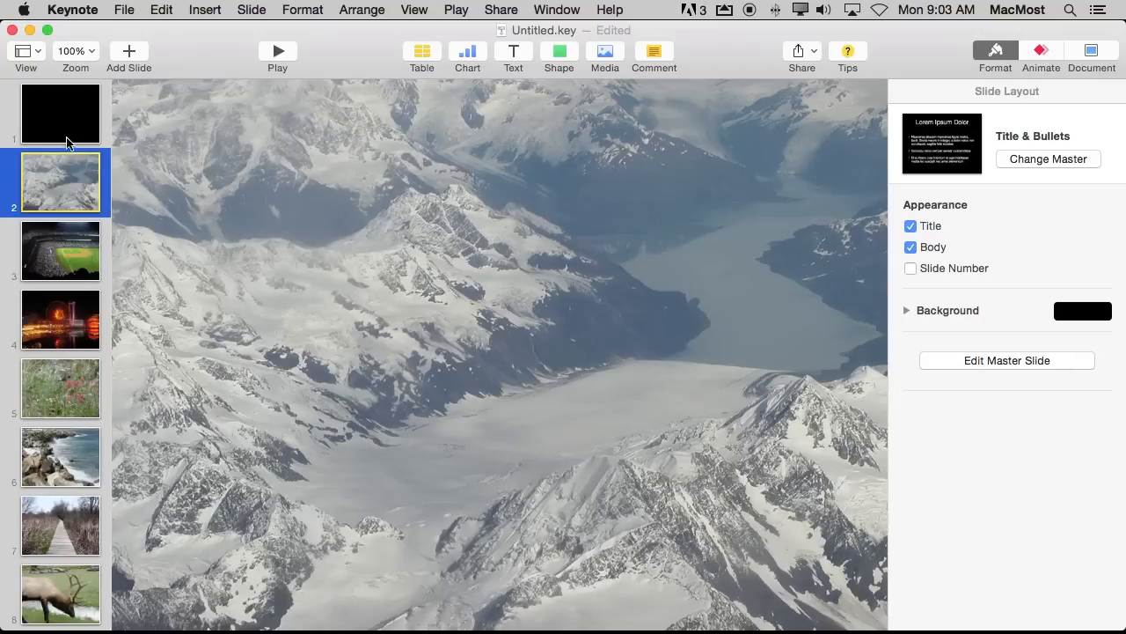
mouse_move(54, 130)
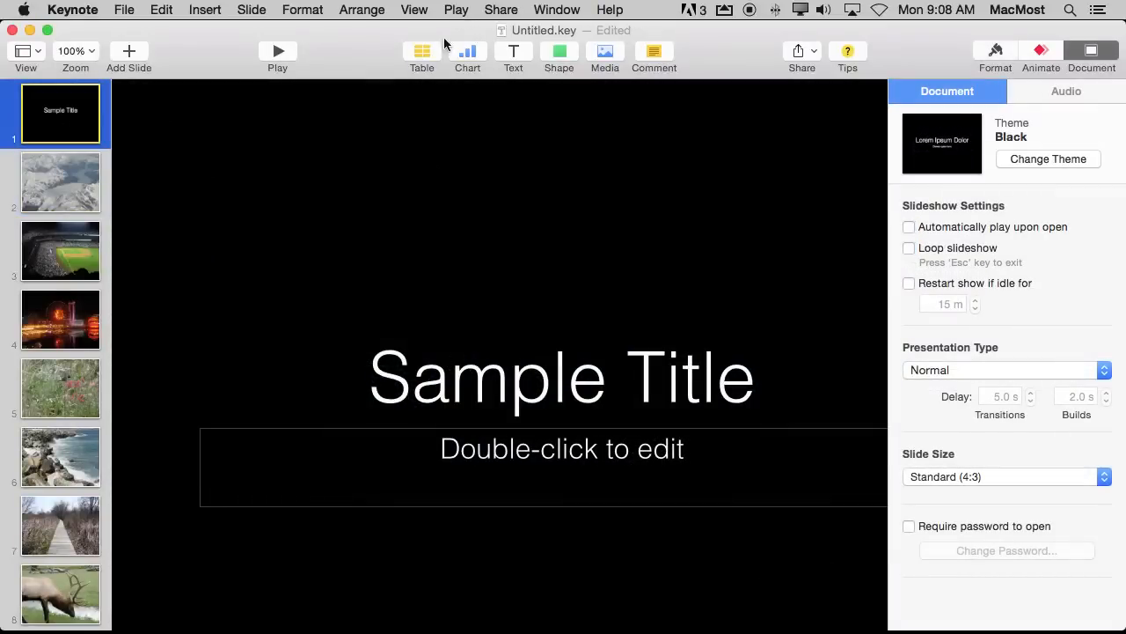
Step: Start a Record Slideshow session from the Play menu
click(455, 11)
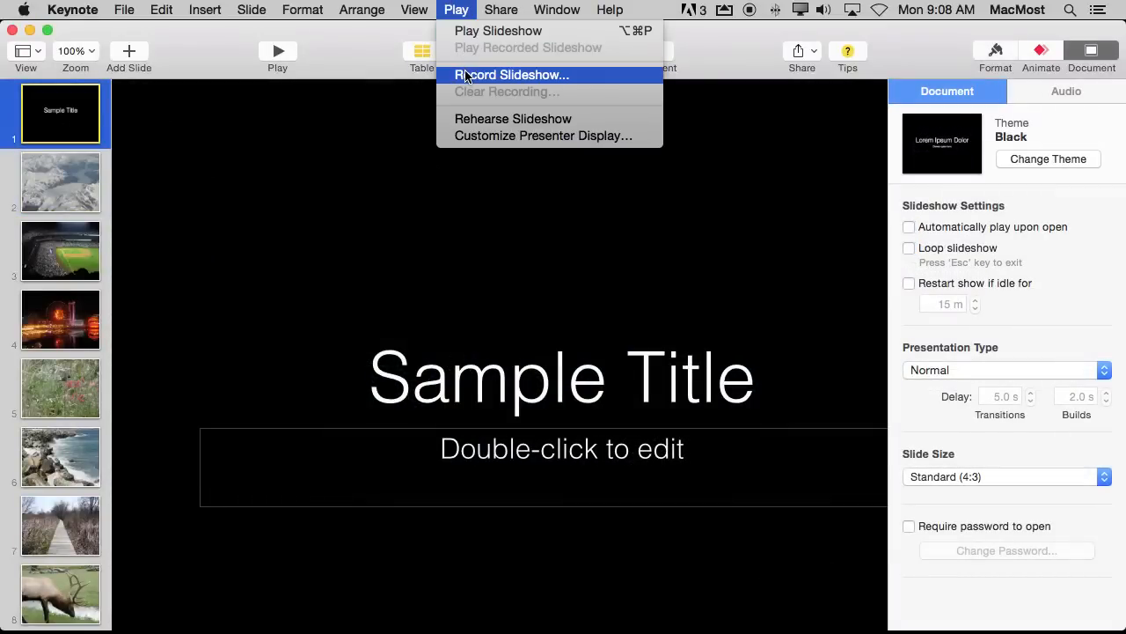
click(510, 74)
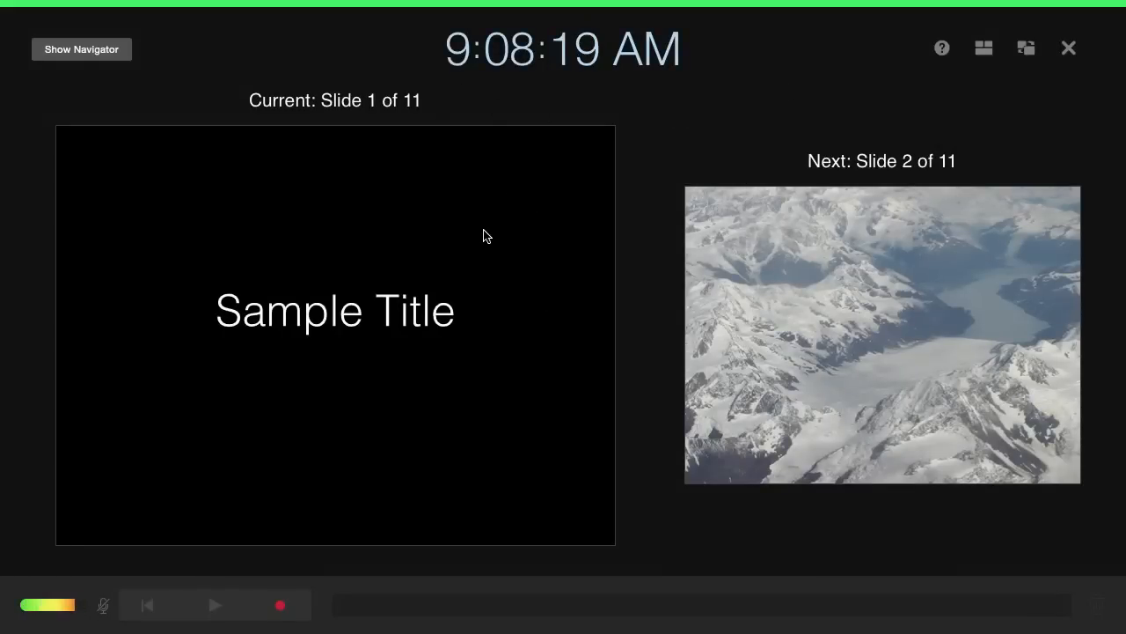
mouse_move(408, 281)
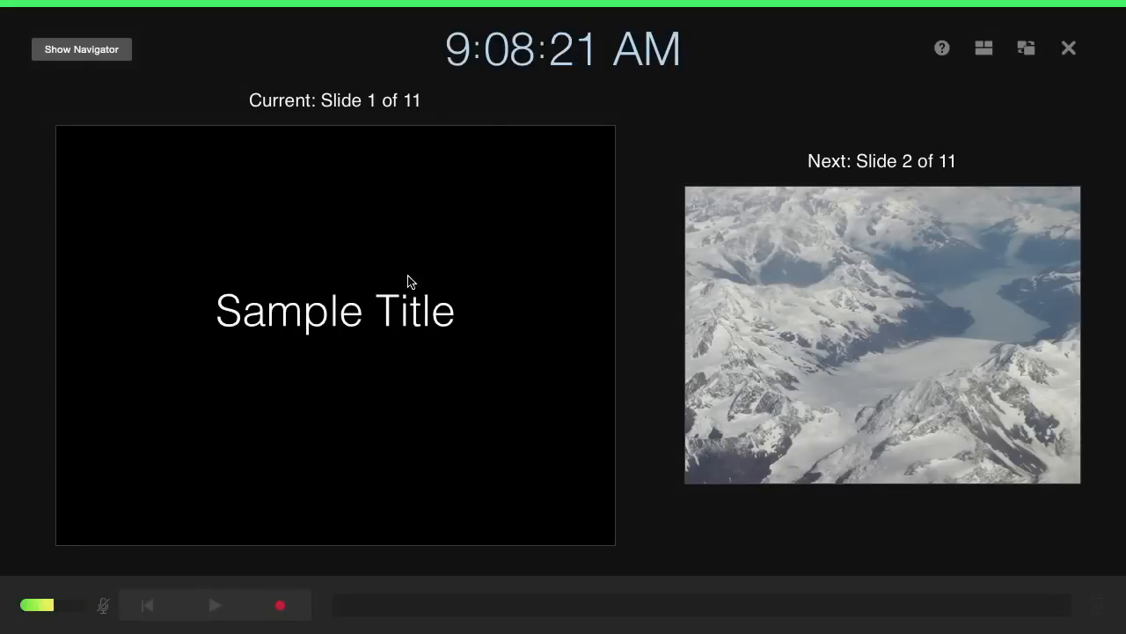
mouse_move(383, 260)
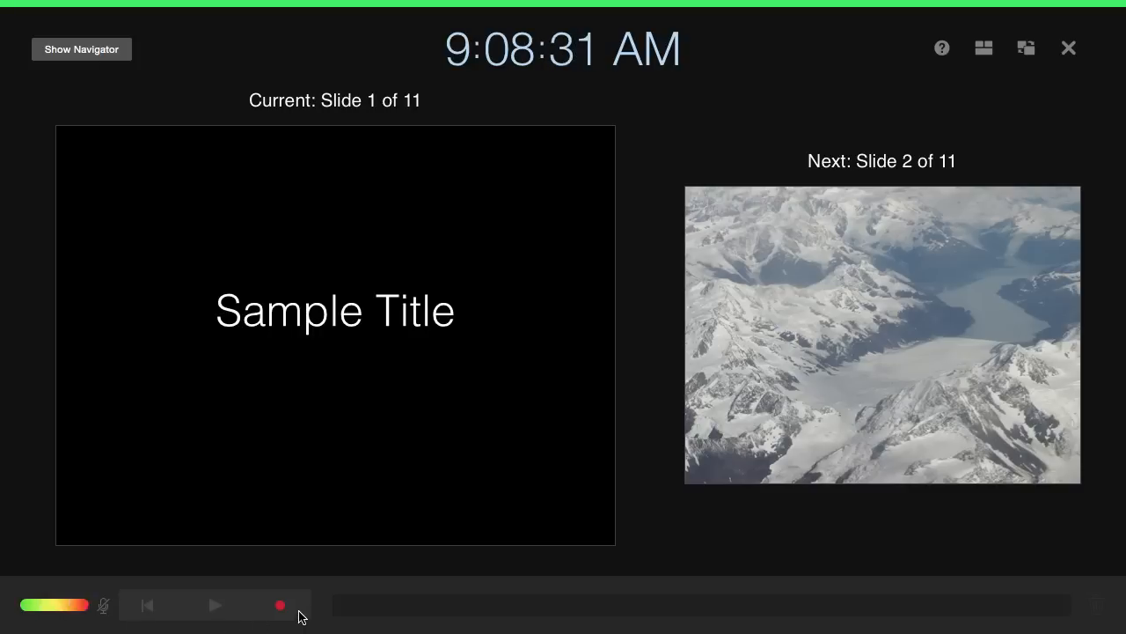
click(81, 50)
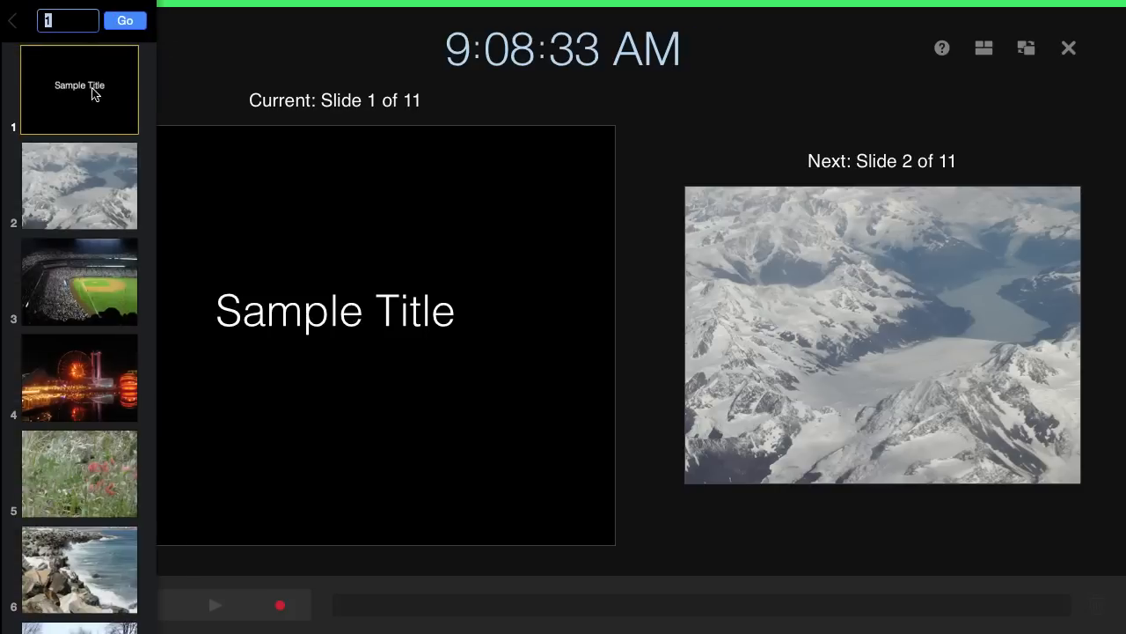
mouse_move(138, 242)
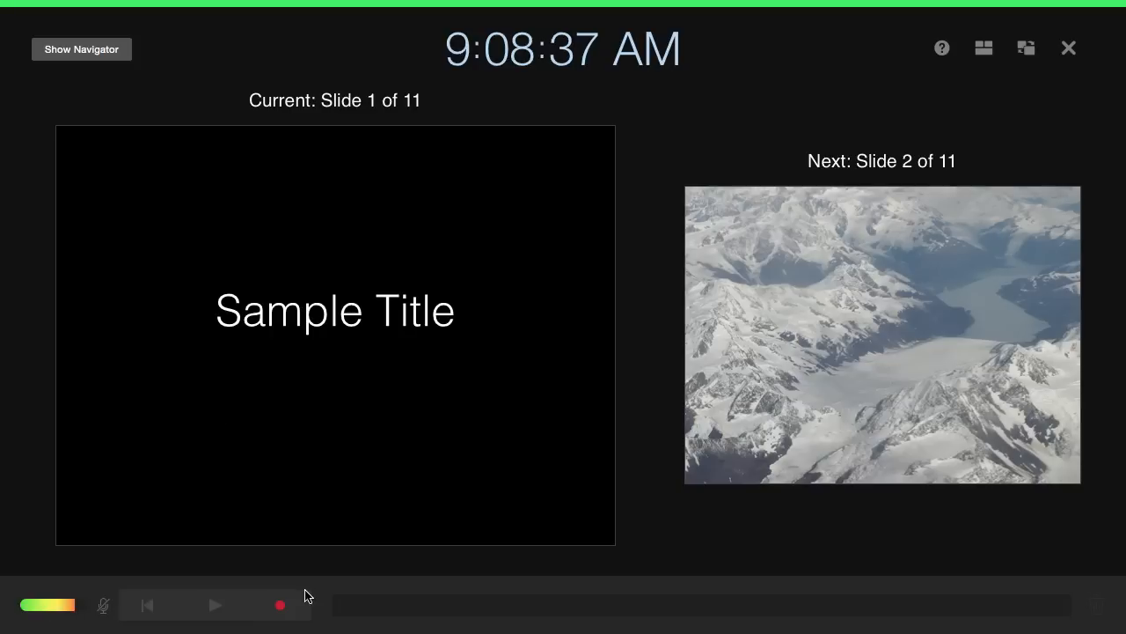
mouse_move(280, 605)
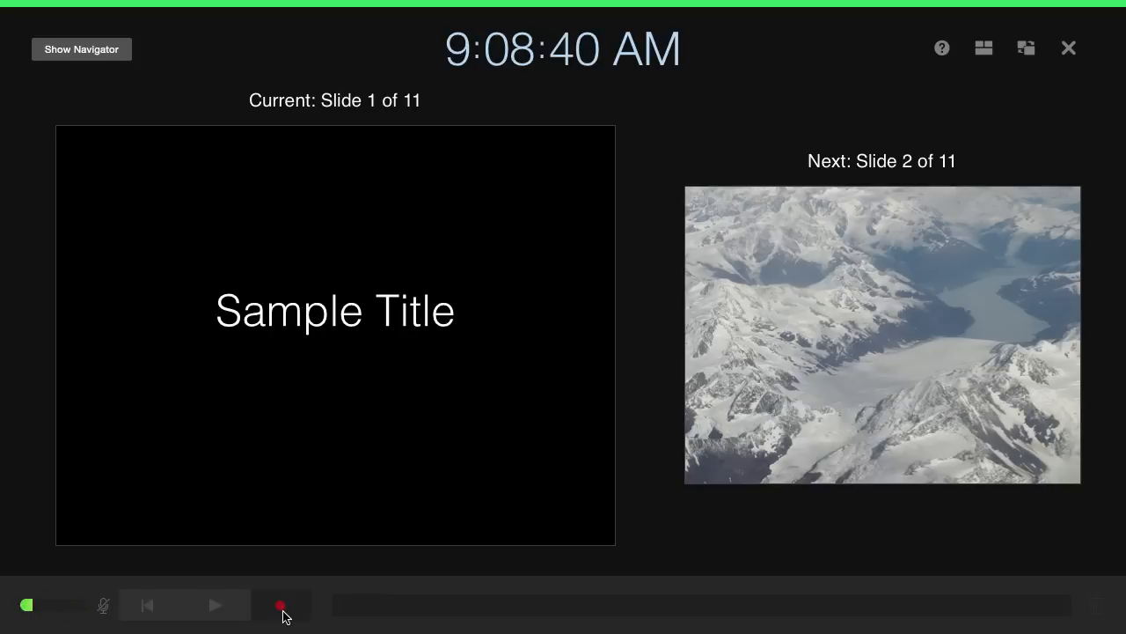
Step: Start recording the narration from slide 1 with the red Record button
click(281, 605)
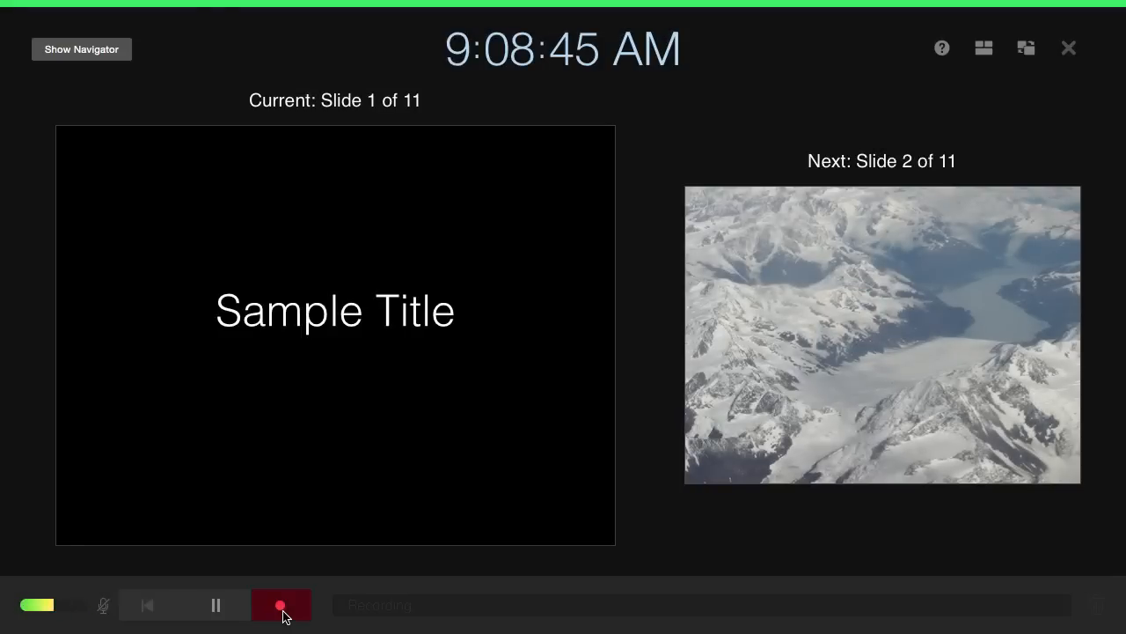
mouse_move(390, 320)
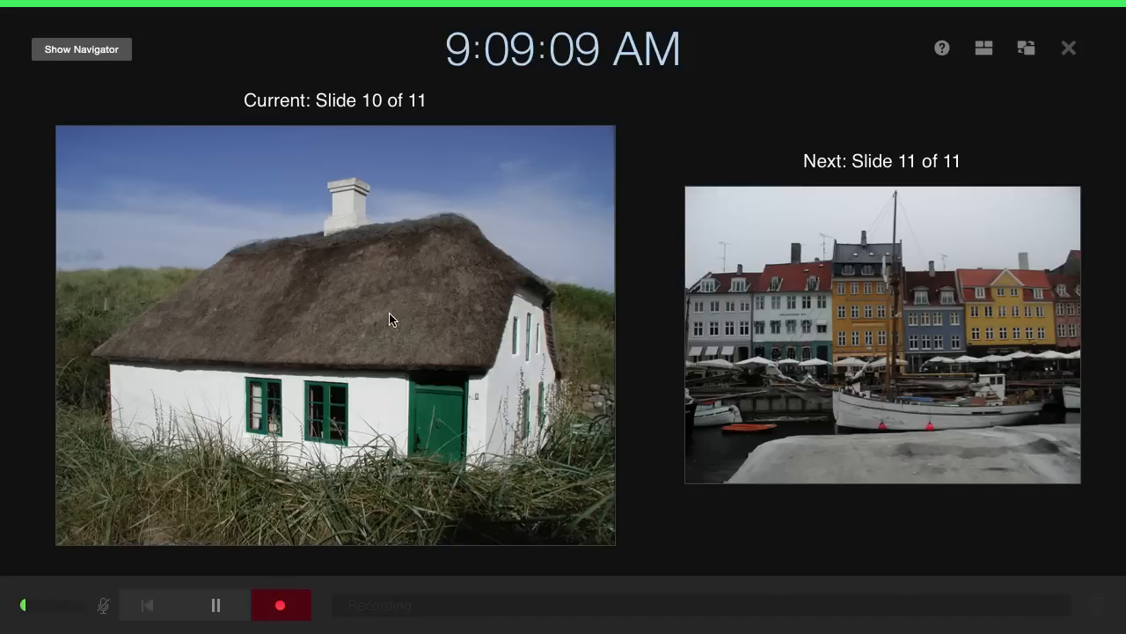
mouse_move(608, 324)
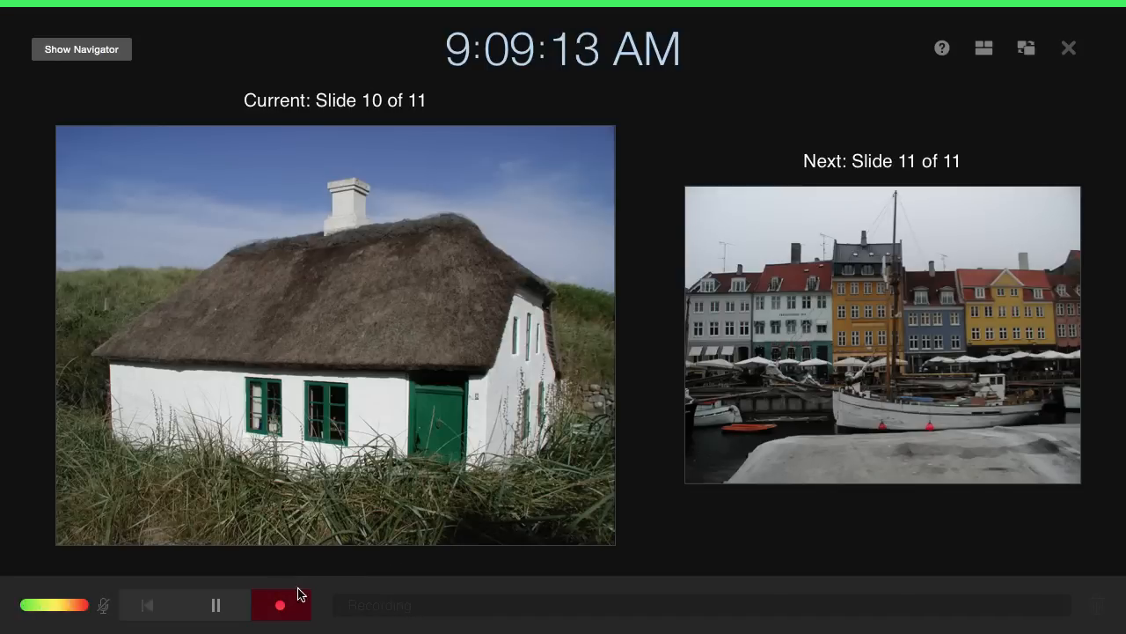
Step: Stop the narration recording and scrub the timeline to preview slide 10 and the end
click(280, 605)
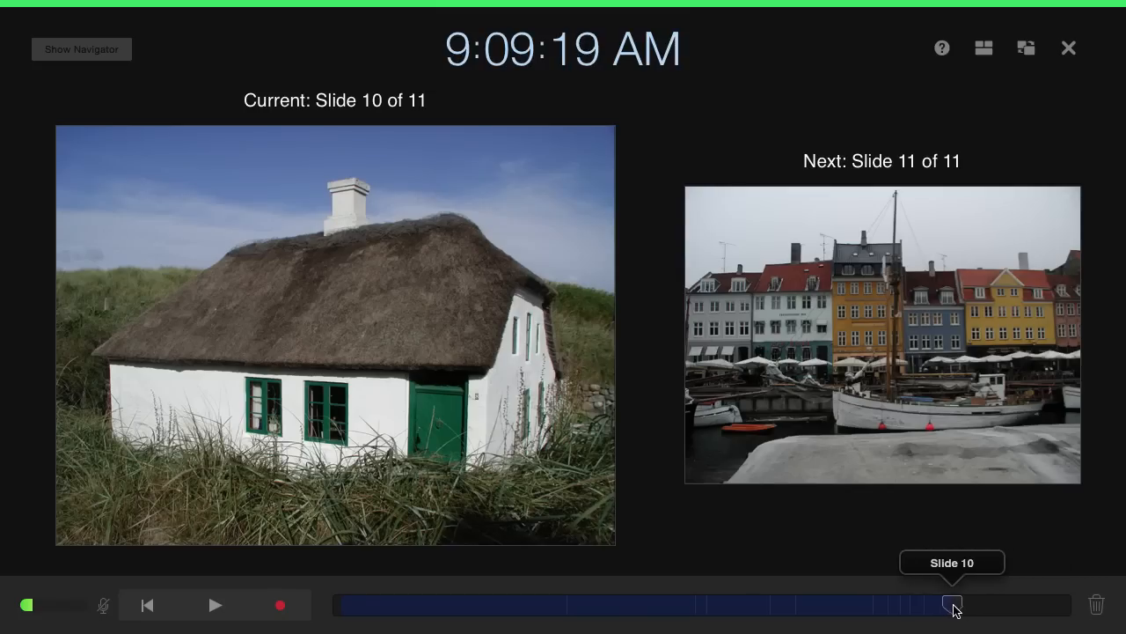
drag(954, 605, 626, 605)
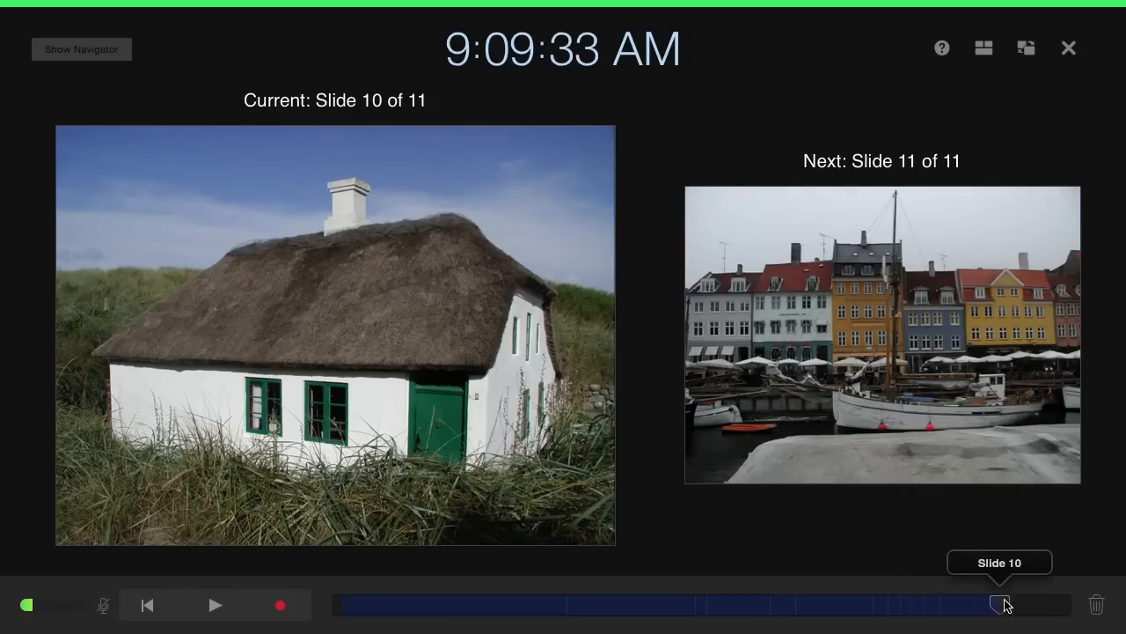
drag(1000, 606, 824, 605)
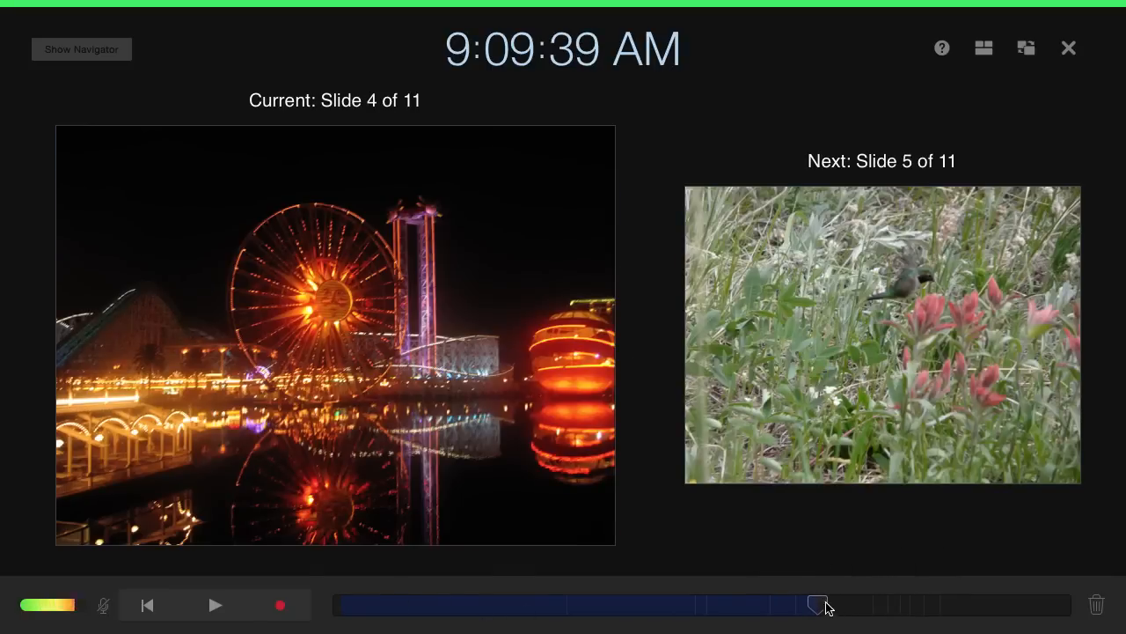
click(148, 605)
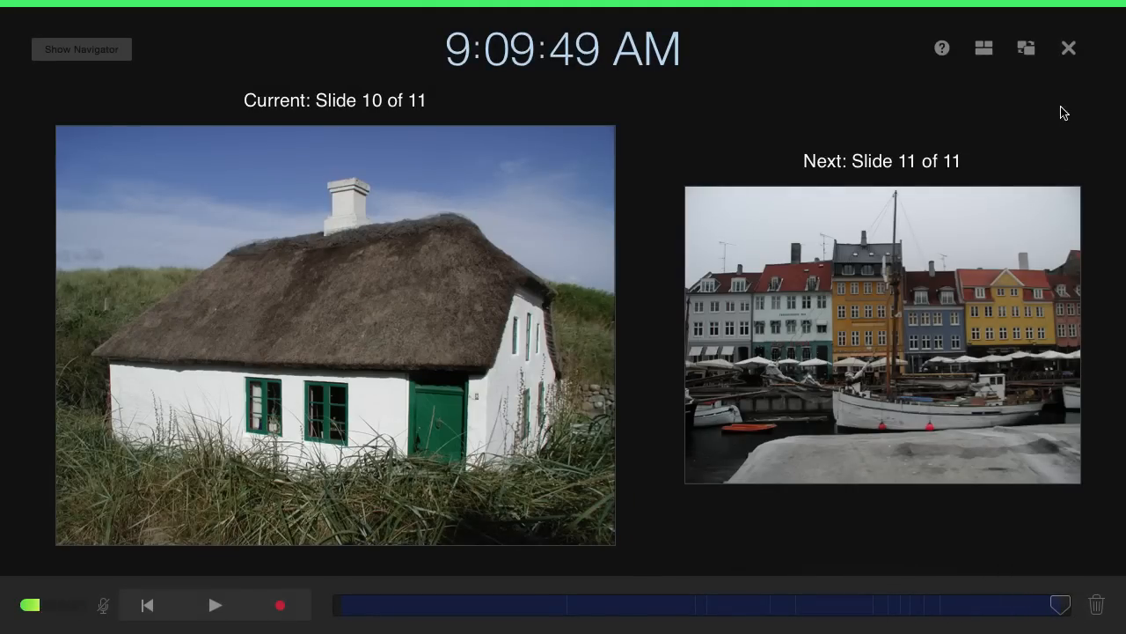
click(1068, 48)
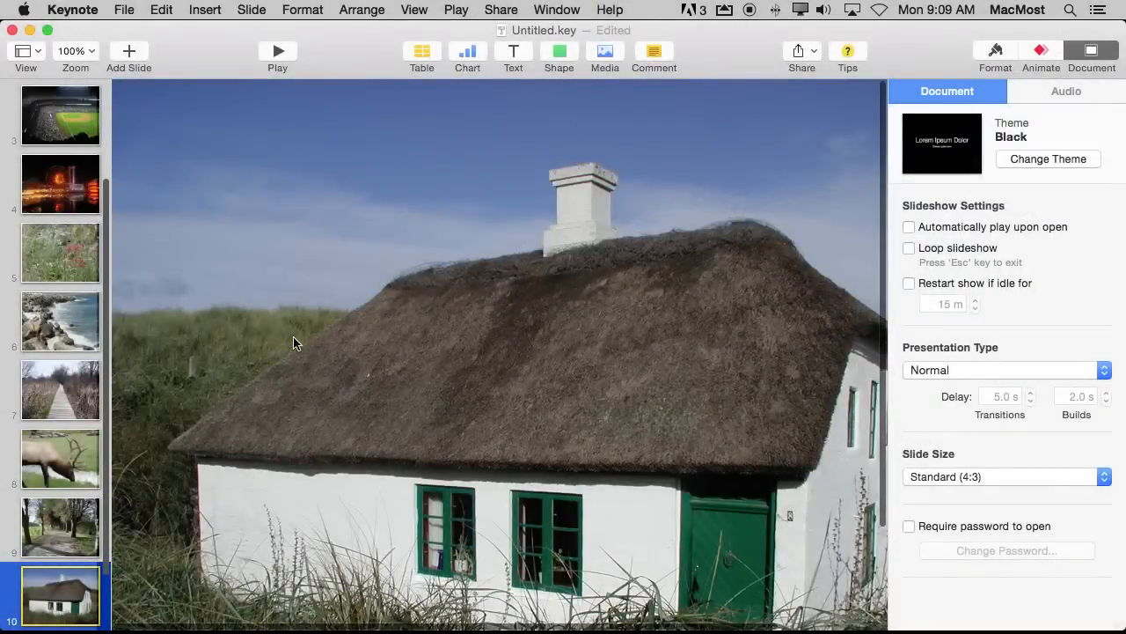
mouse_move(332, 359)
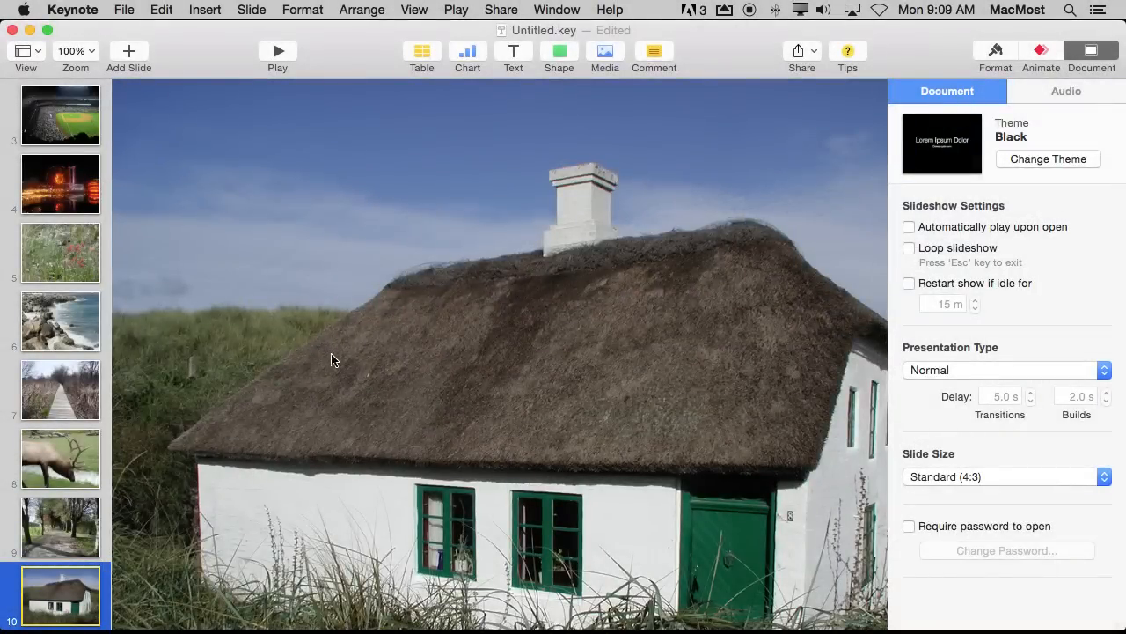
mouse_move(355, 42)
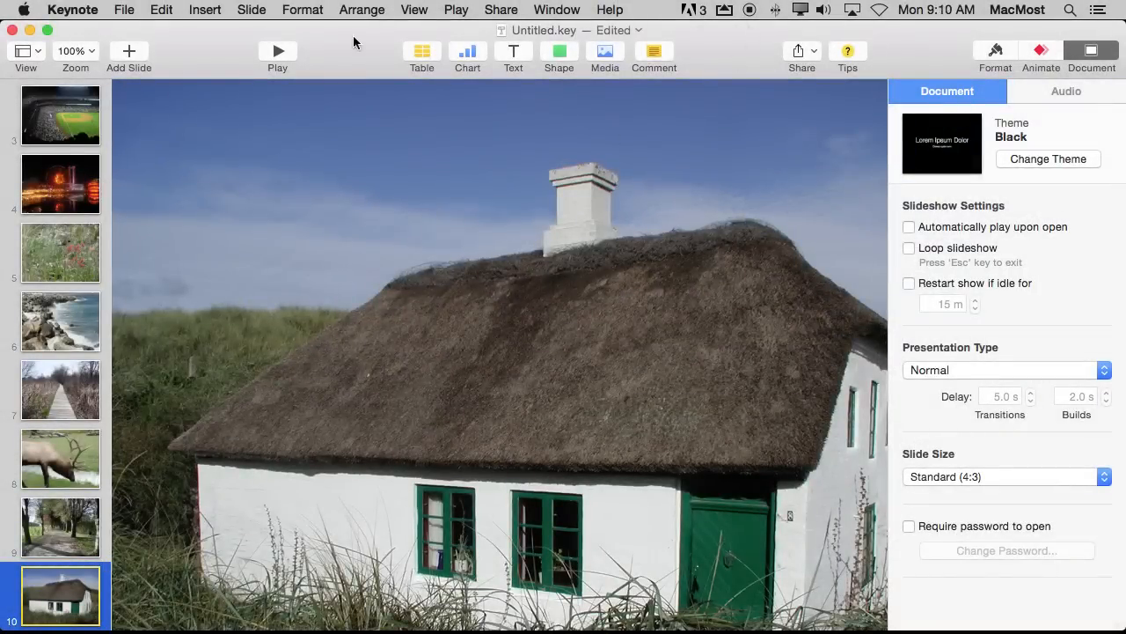
click(456, 11)
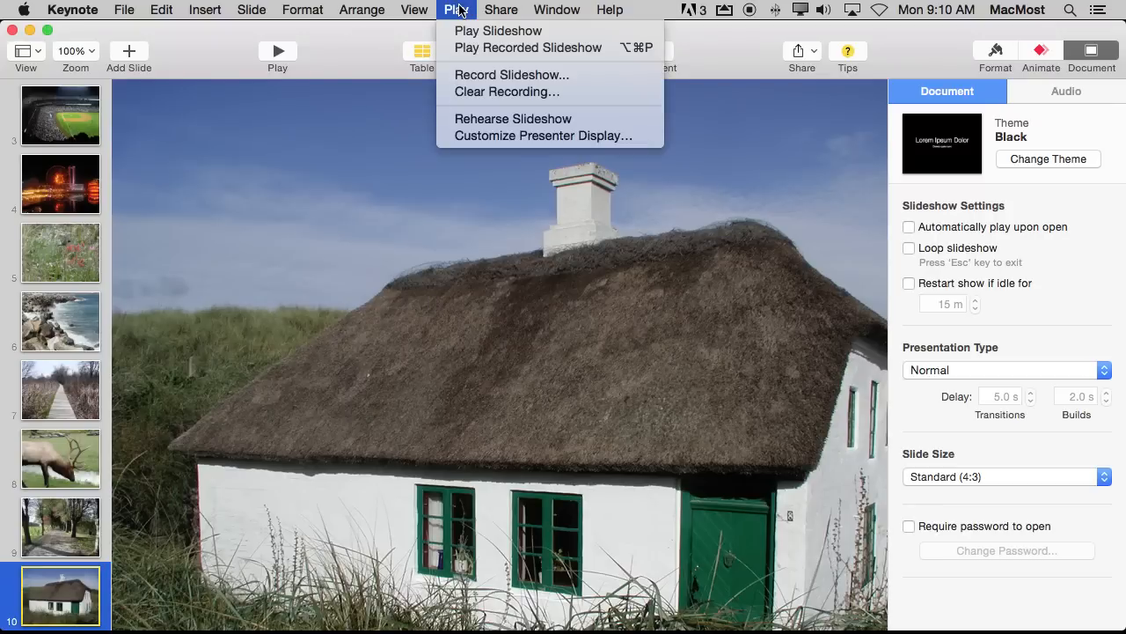
mouse_move(500, 32)
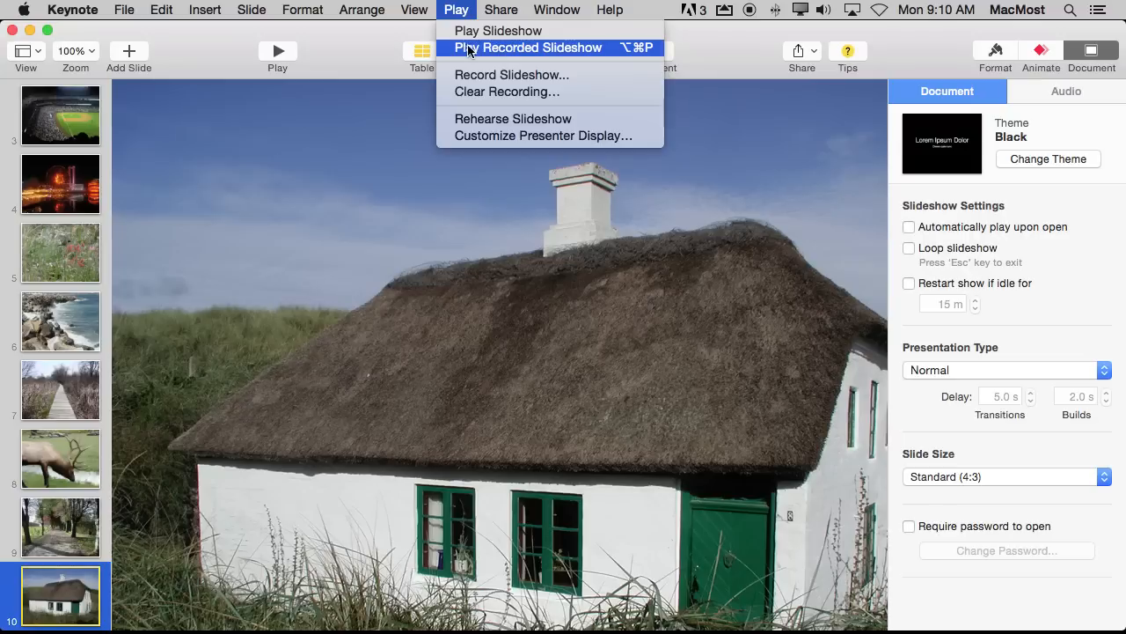
mouse_move(574, 58)
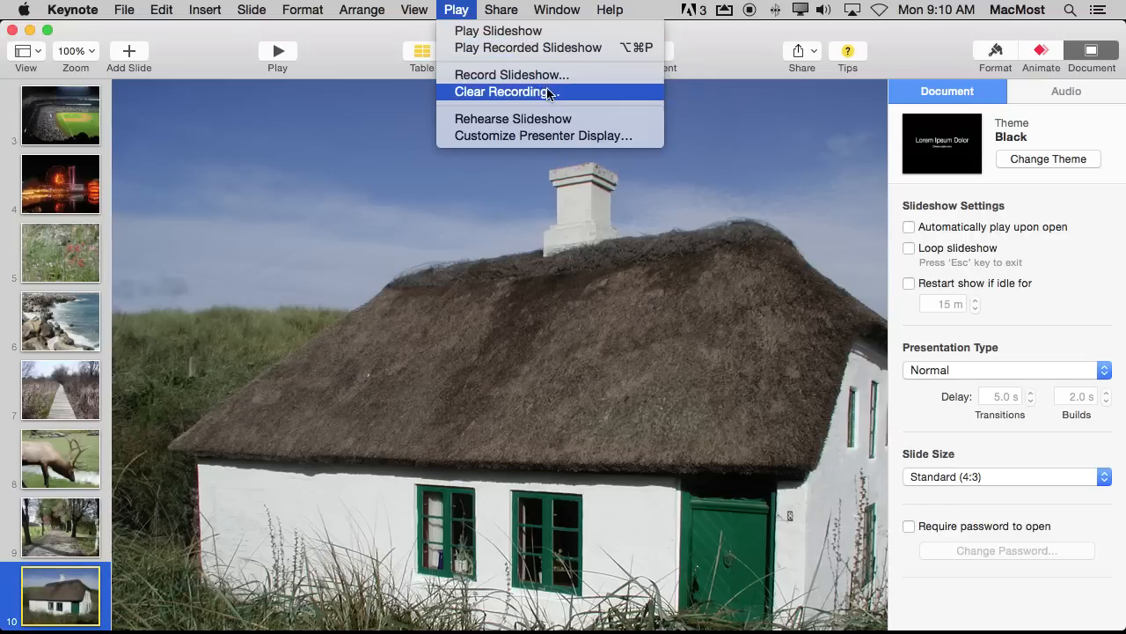
mouse_move(528, 95)
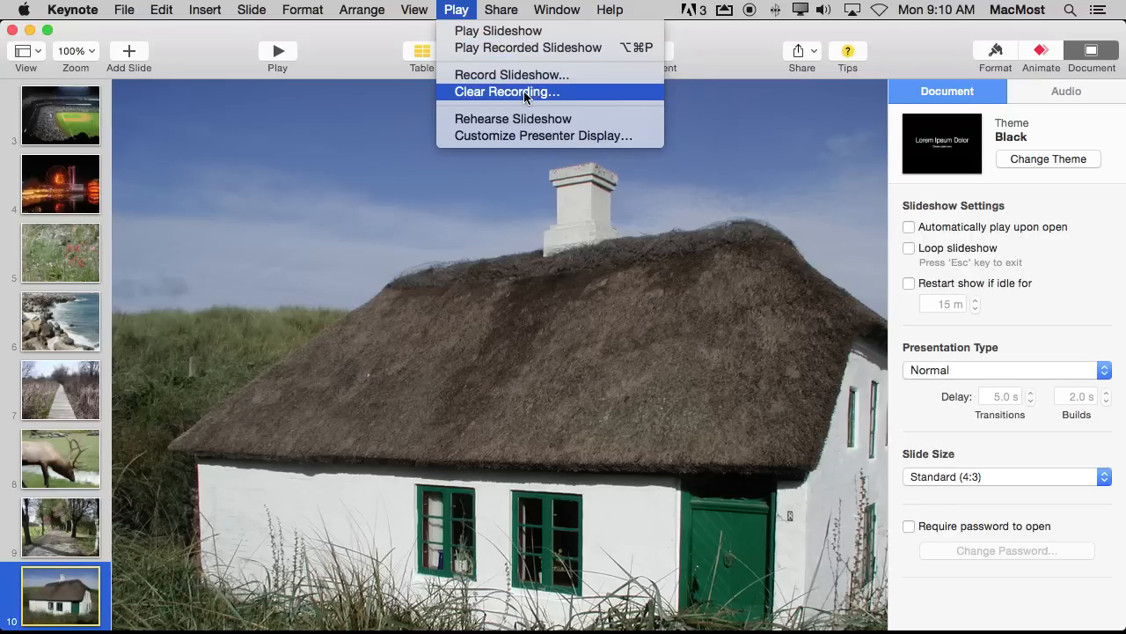
click(162, 11)
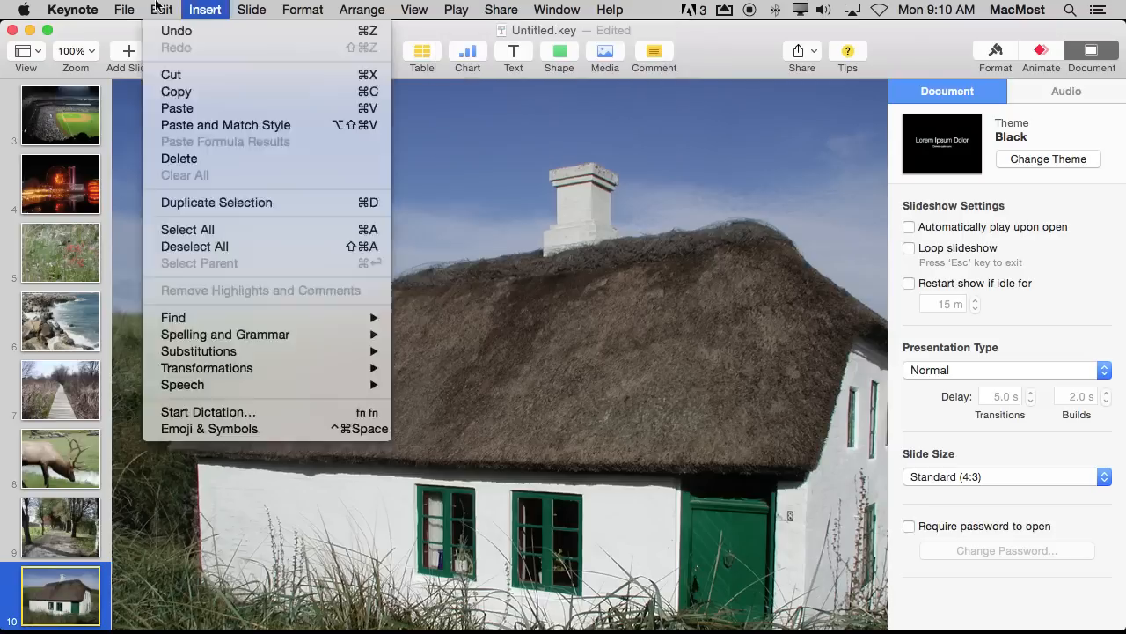
Step: Choose File > Export To > QuickTime with Playback set to Slideshow Recording
click(123, 11)
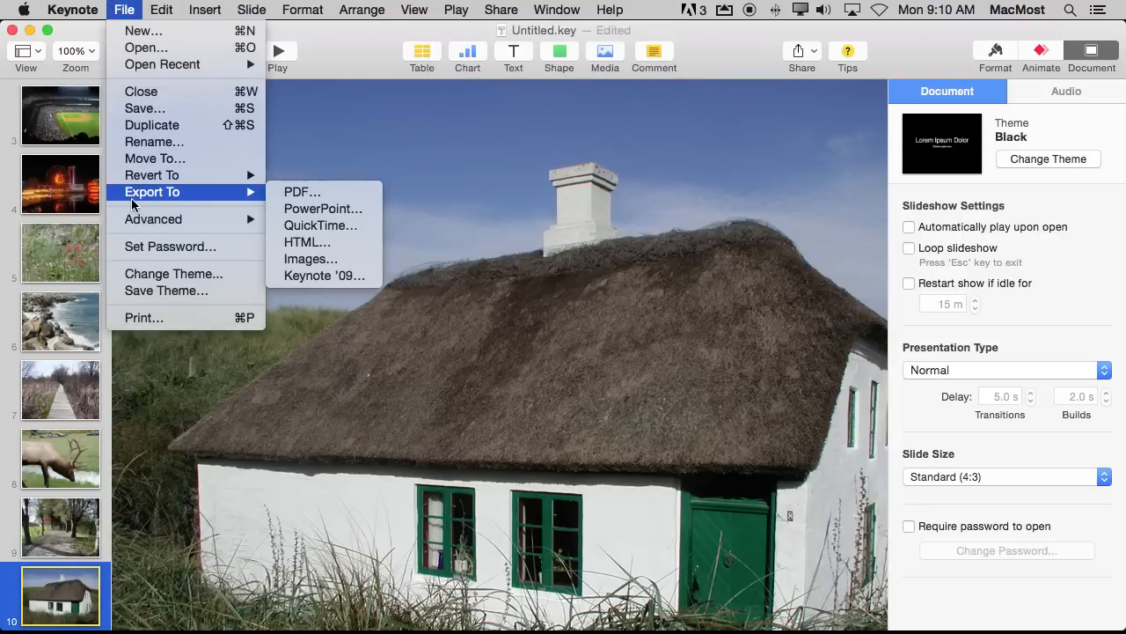
mouse_move(320, 225)
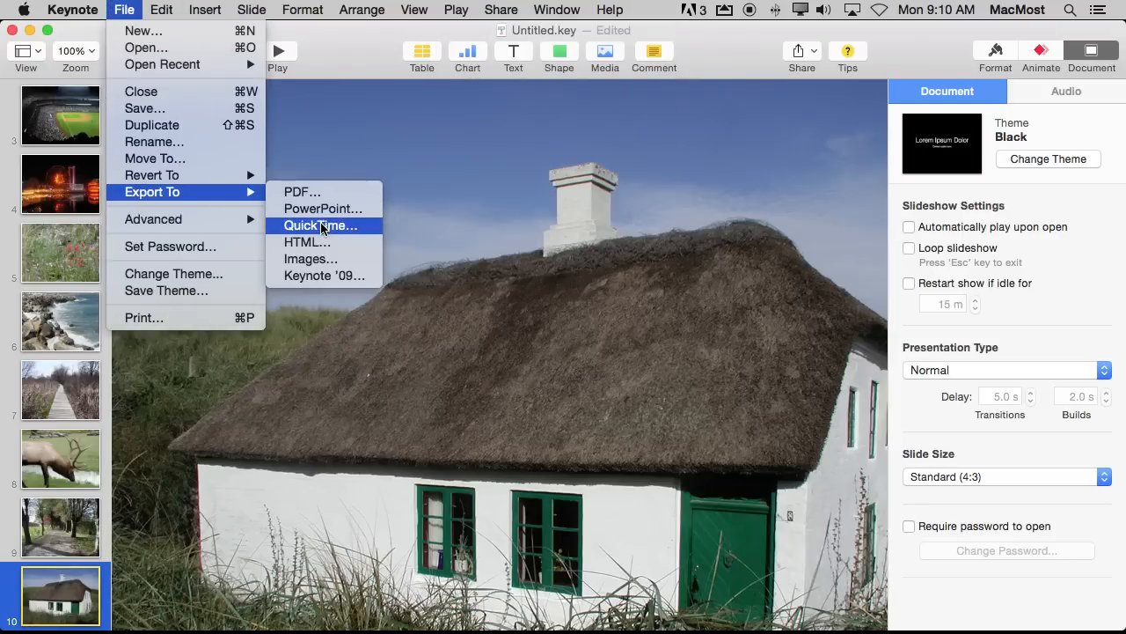
click(321, 226)
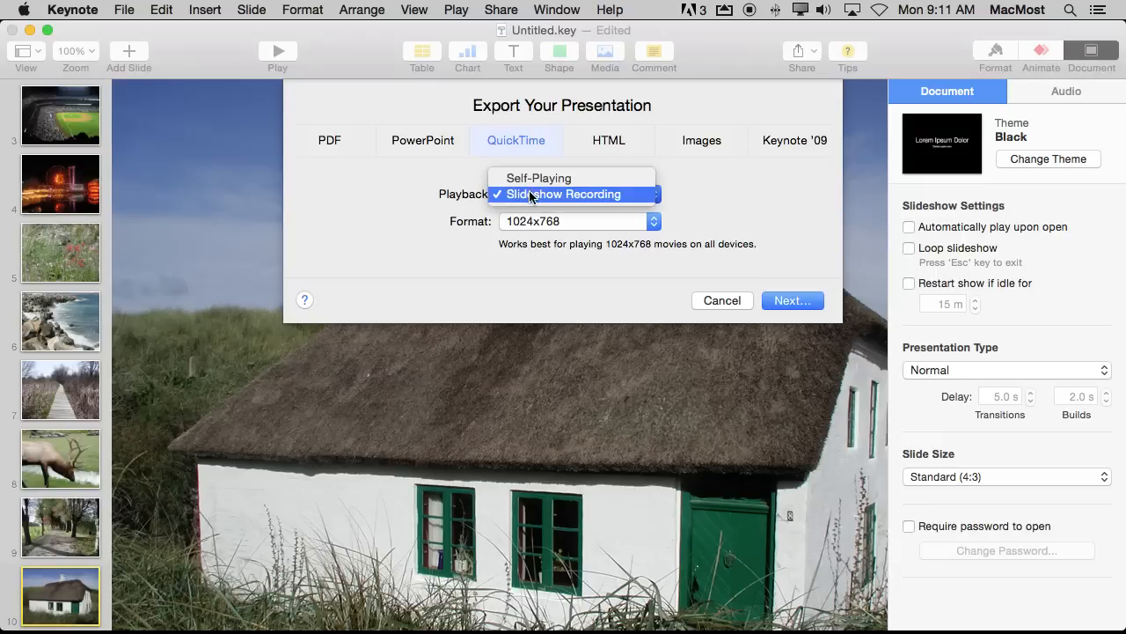
mouse_move(567, 197)
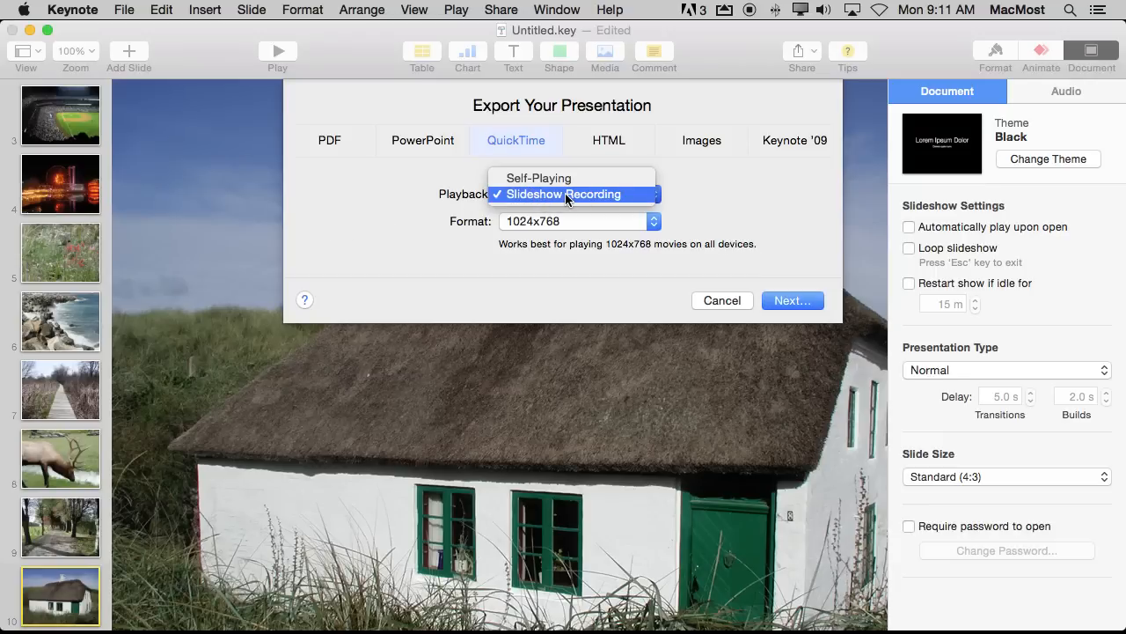
click(563, 193)
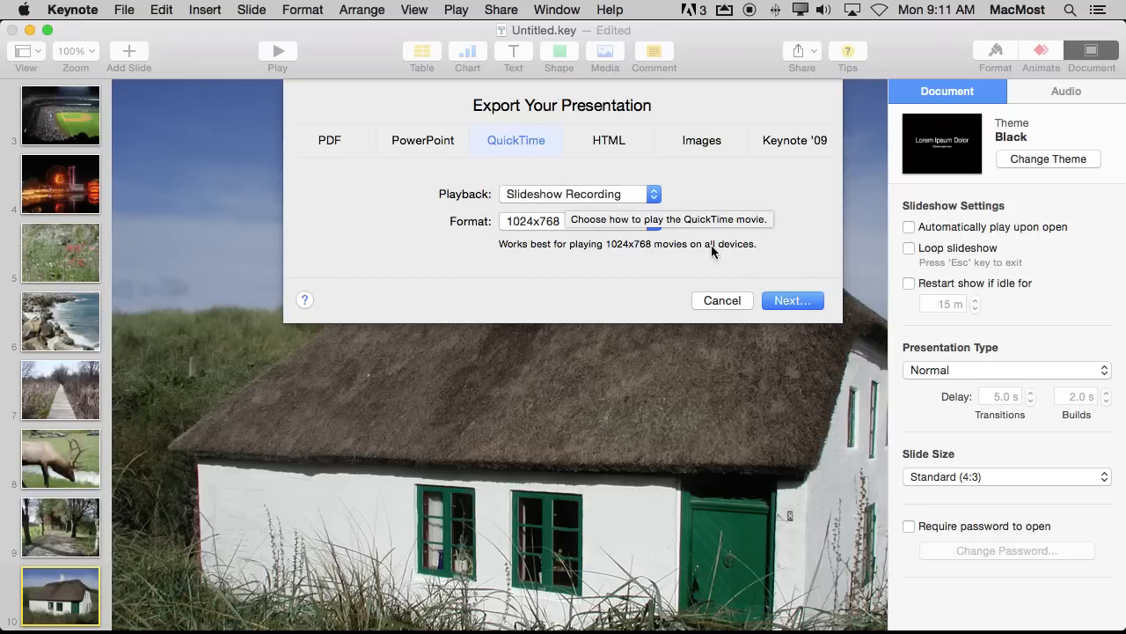
click(721, 299)
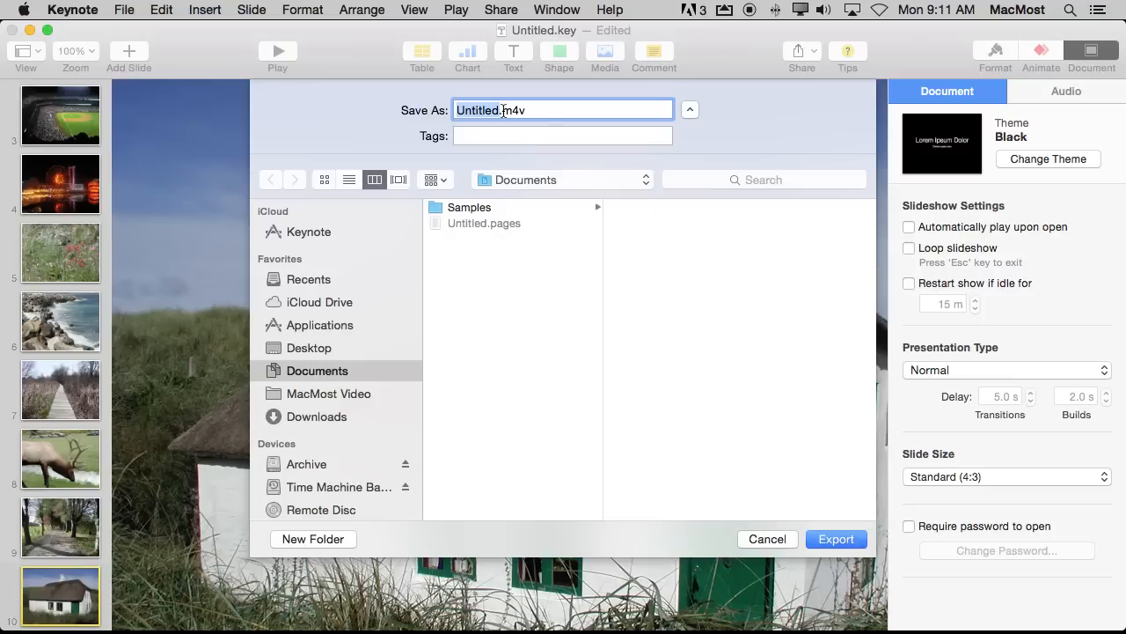
Step: Save the movie as Untitled.m4v in Documents and run the export
click(835, 539)
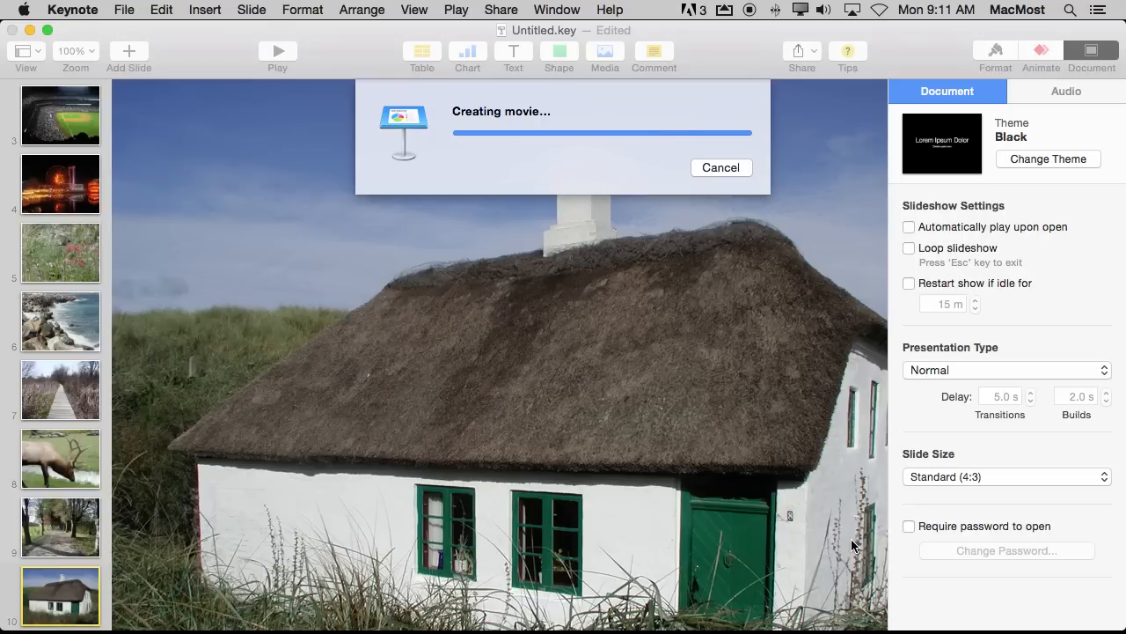
click(722, 167)
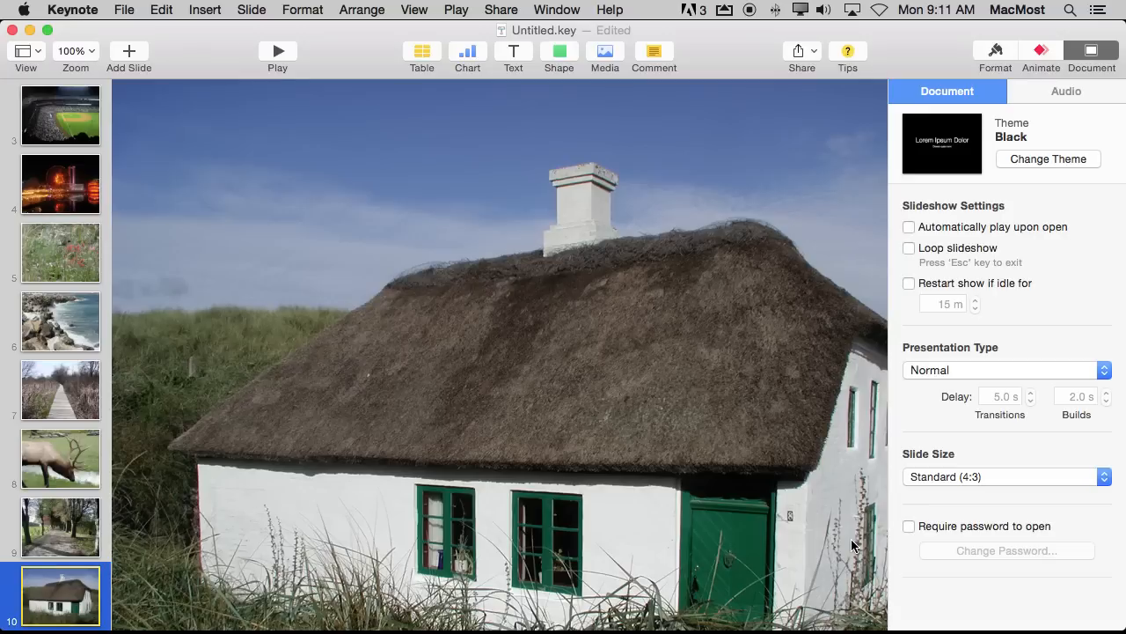
mouse_move(401, 350)
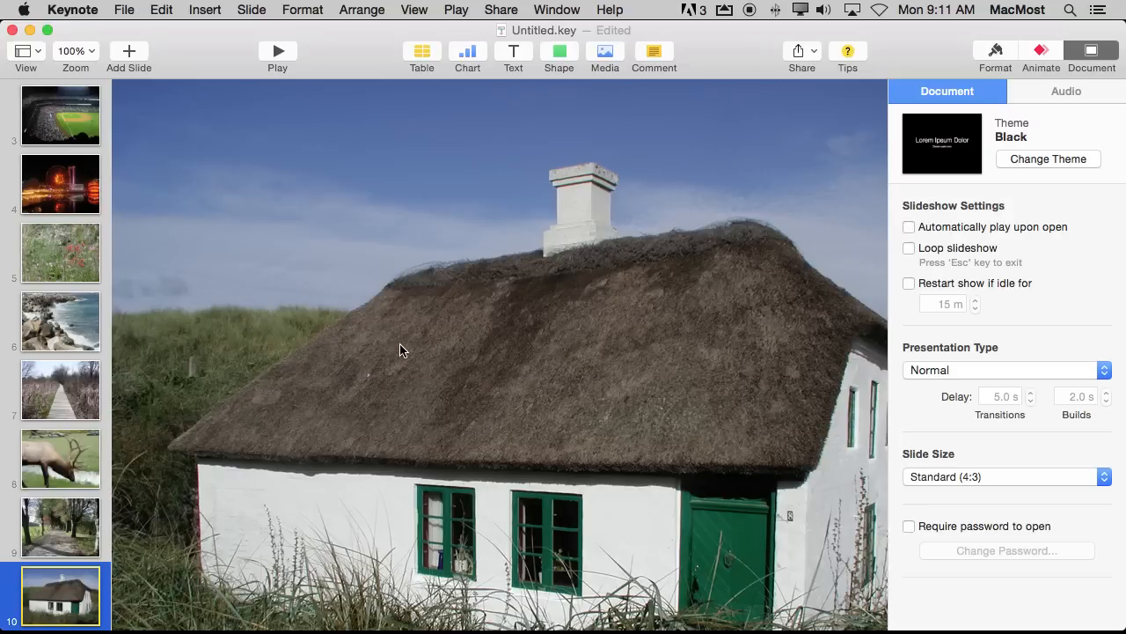
mouse_move(222, 60)
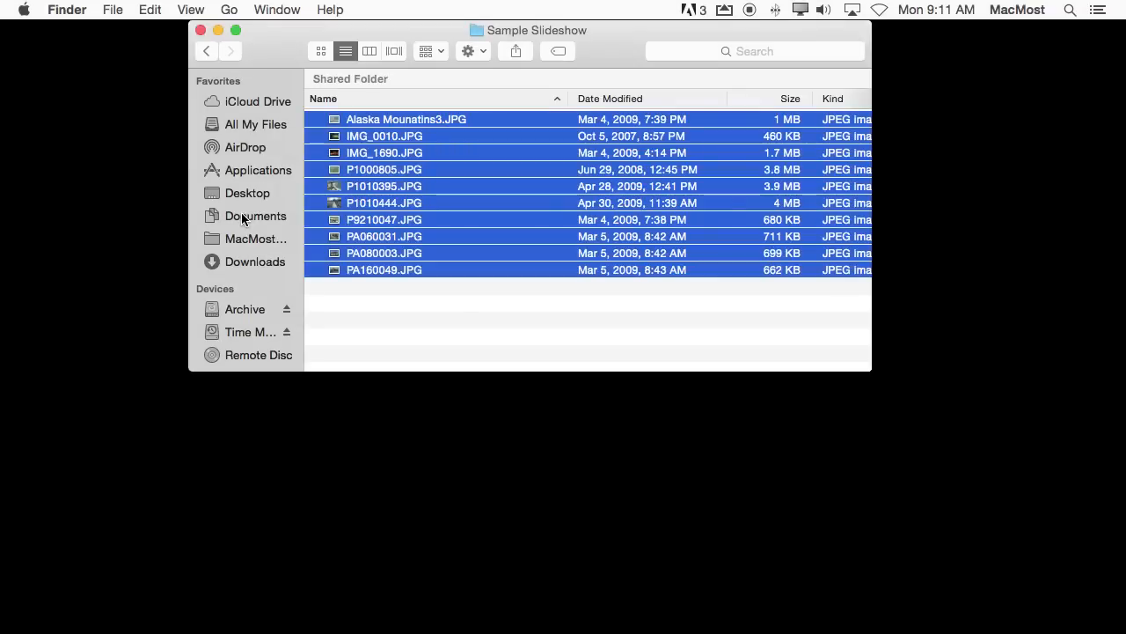
Step: Quick Look the exported Untitled.m4v in Documents and close the preview
click(255, 215)
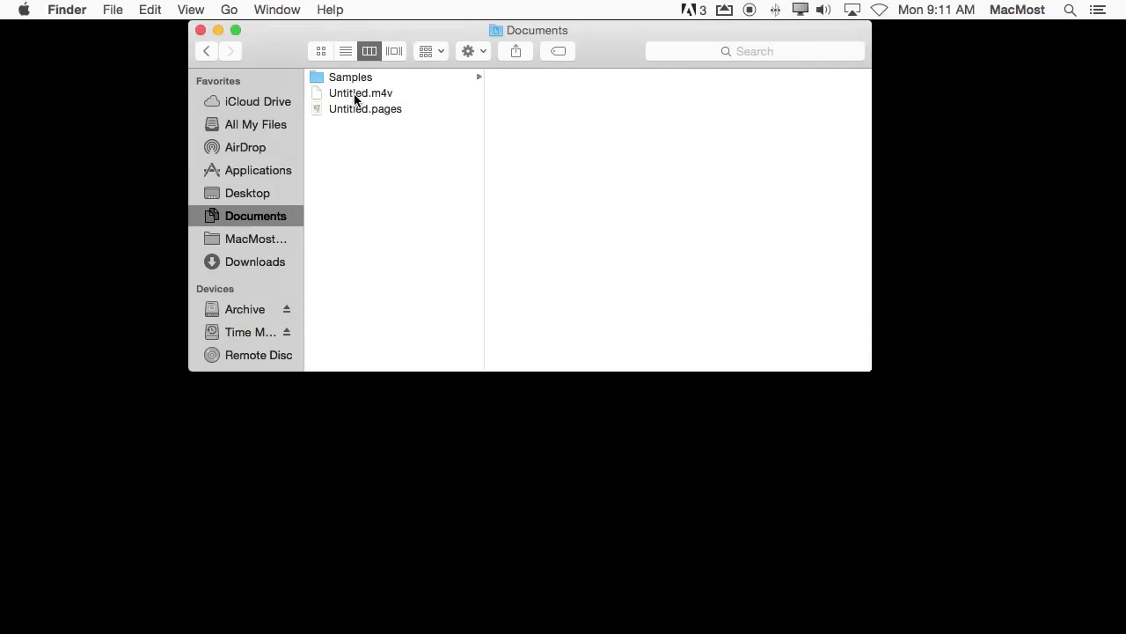
click(360, 91)
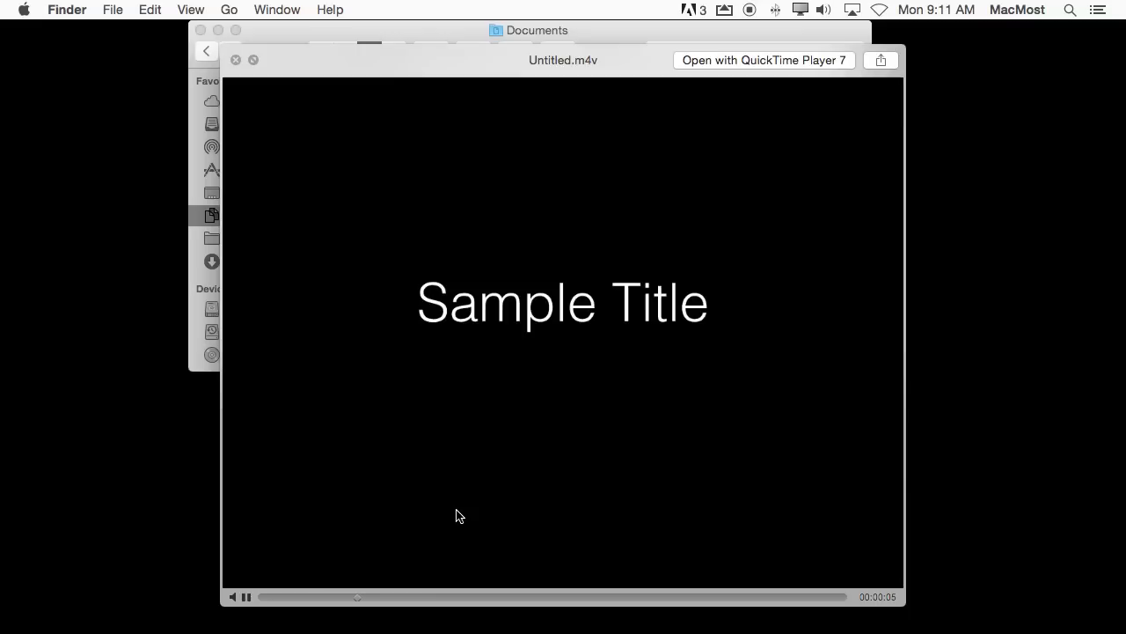
click(236, 60)
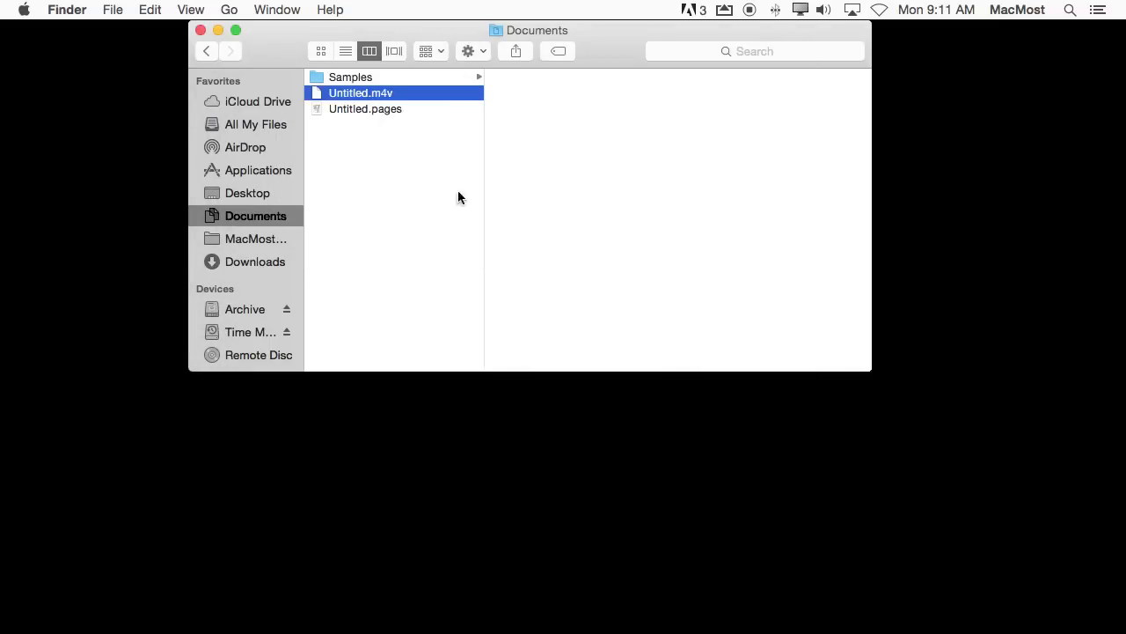
mouse_move(401, 96)
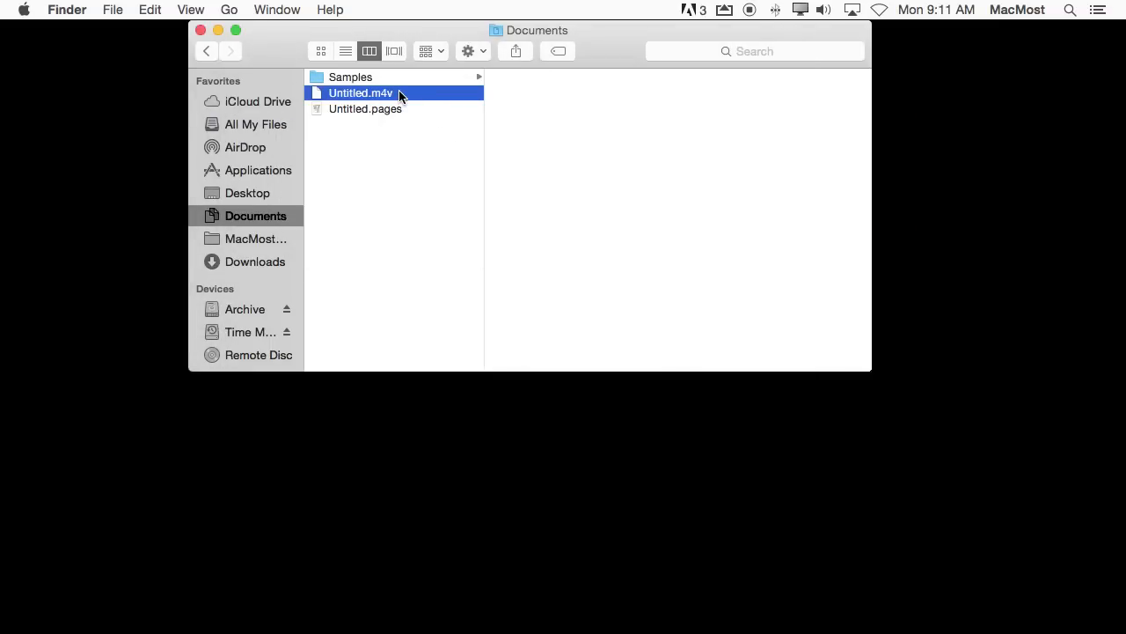
Step: Show the file's Info window confirming 12.9 MB, then close it
key(cmd+i)
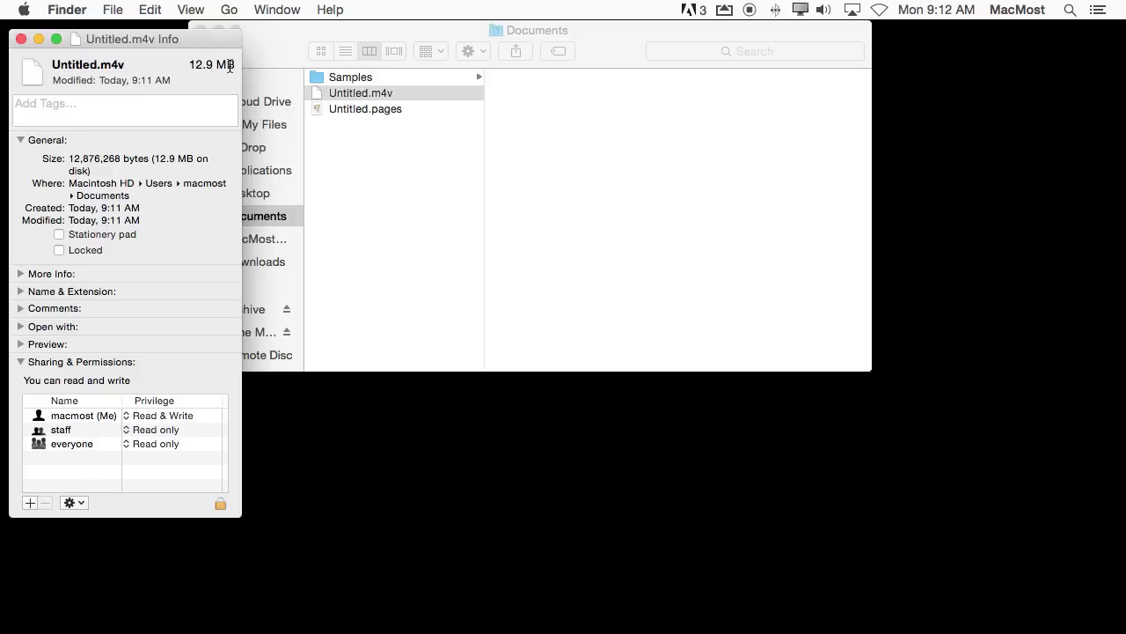
mouse_move(21, 38)
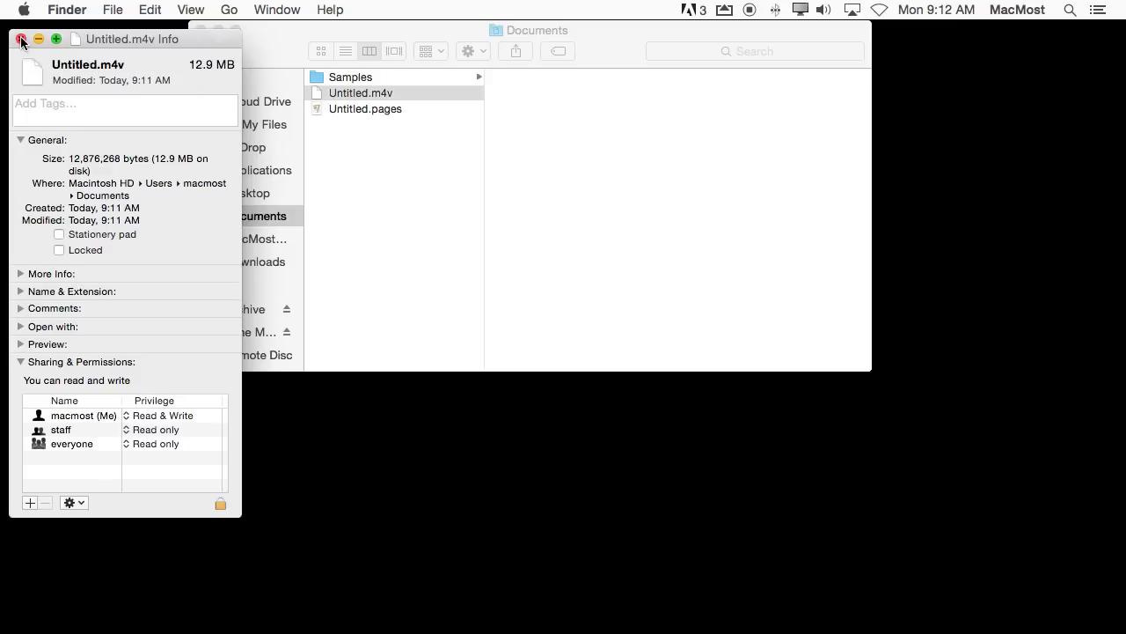
click(21, 39)
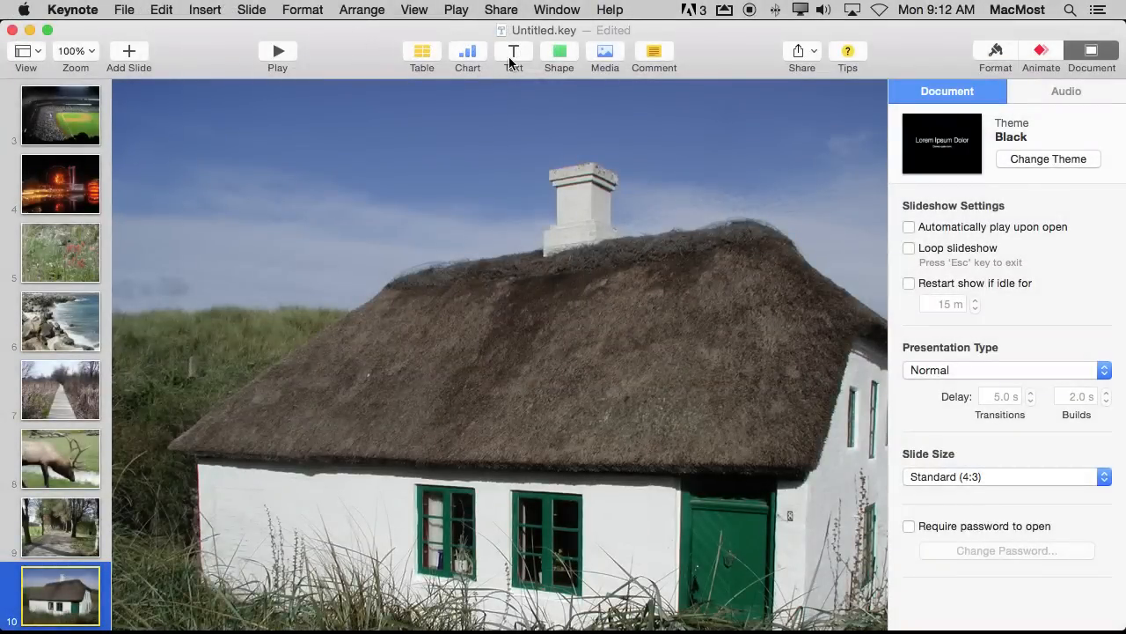
Step: Reopen the slideshow recording screen from the Play menu
click(456, 10)
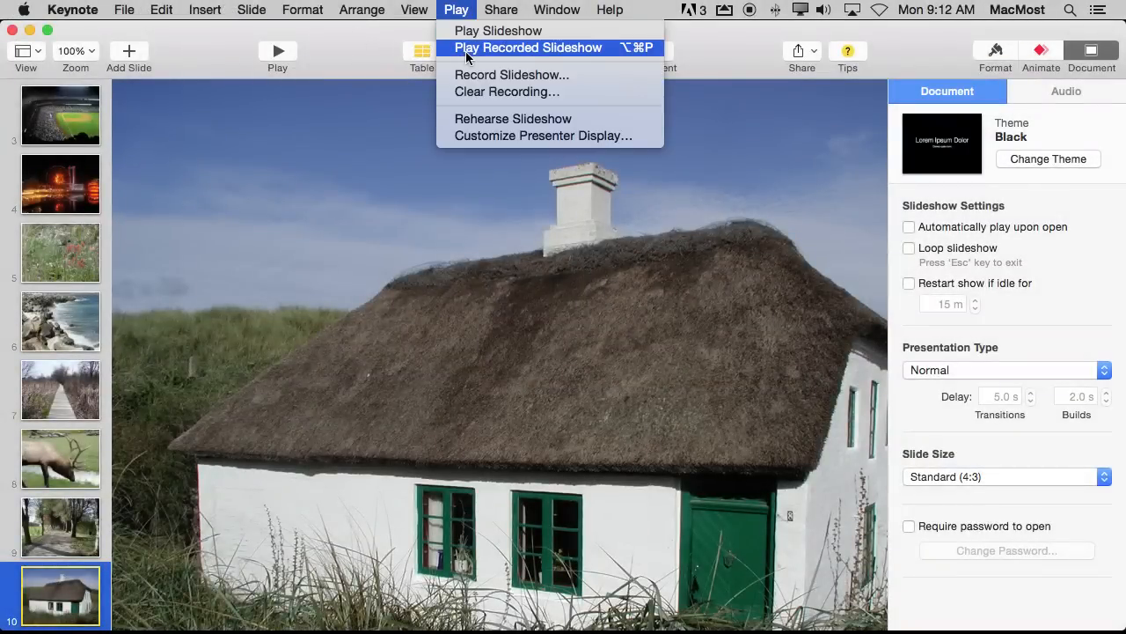
click(526, 48)
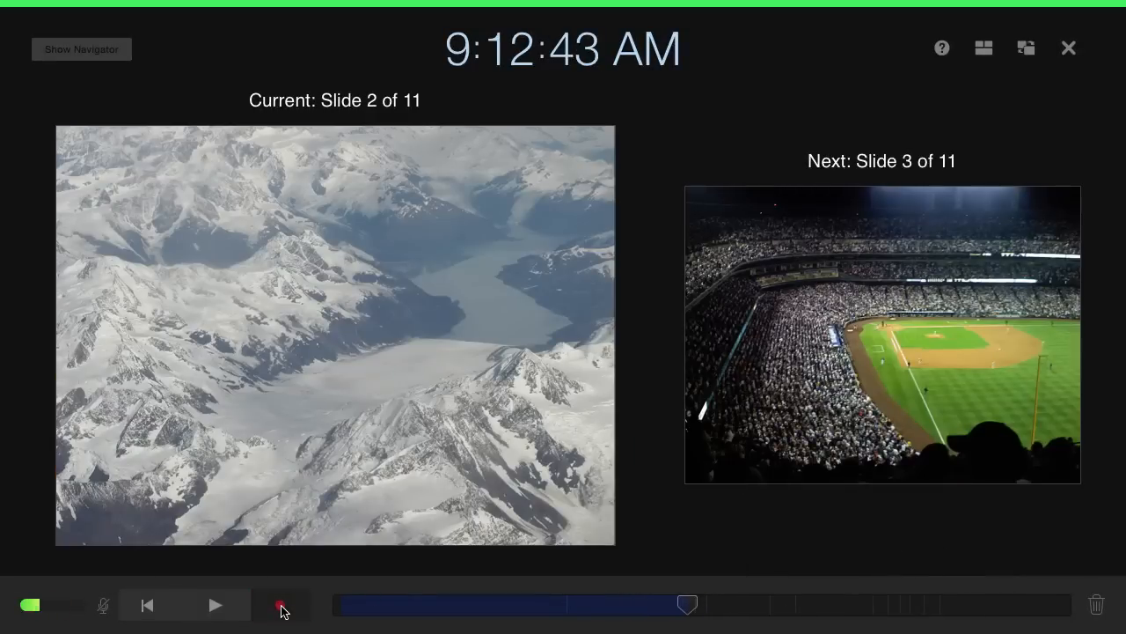
Step: Hit Record on slide 2, then cancel the rerecord prompt to keep the existing narration
click(281, 606)
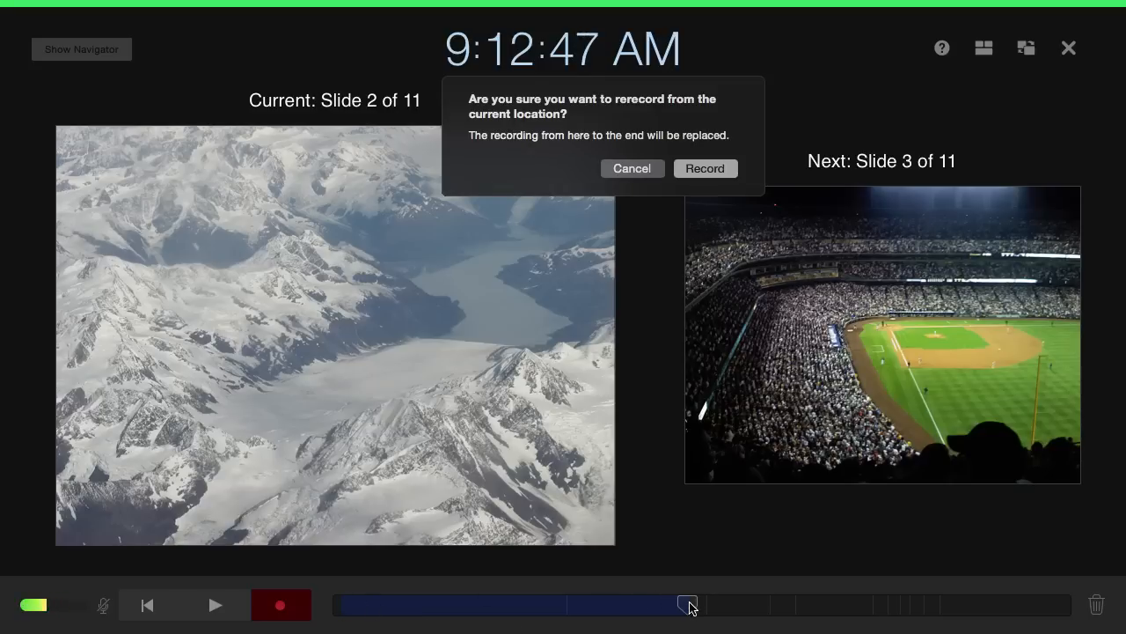
mouse_move(637, 179)
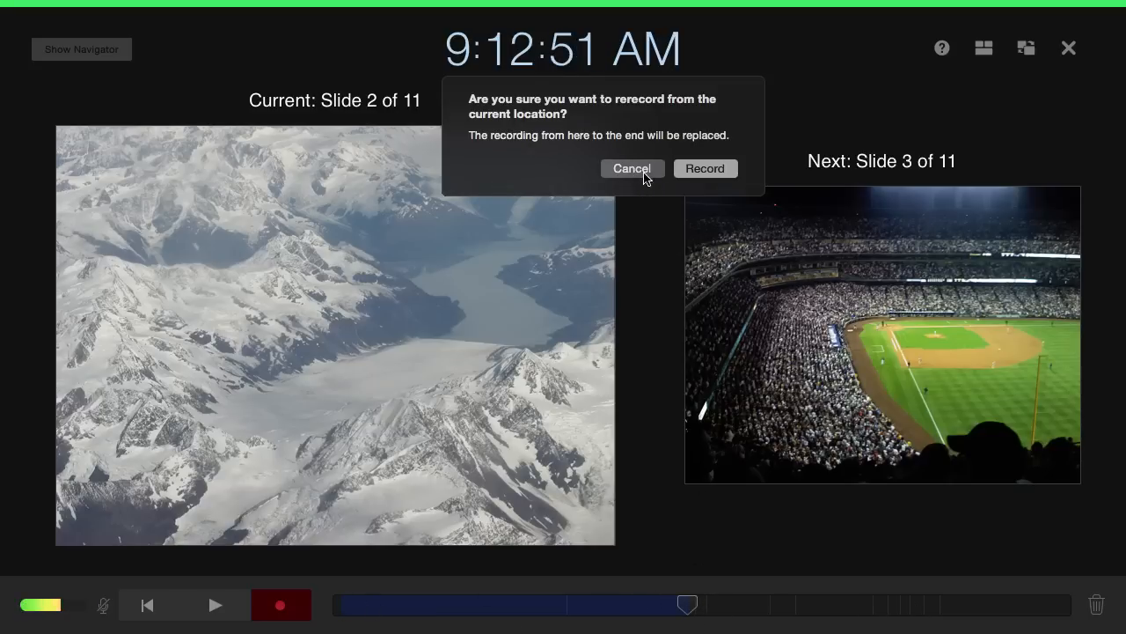
click(631, 169)
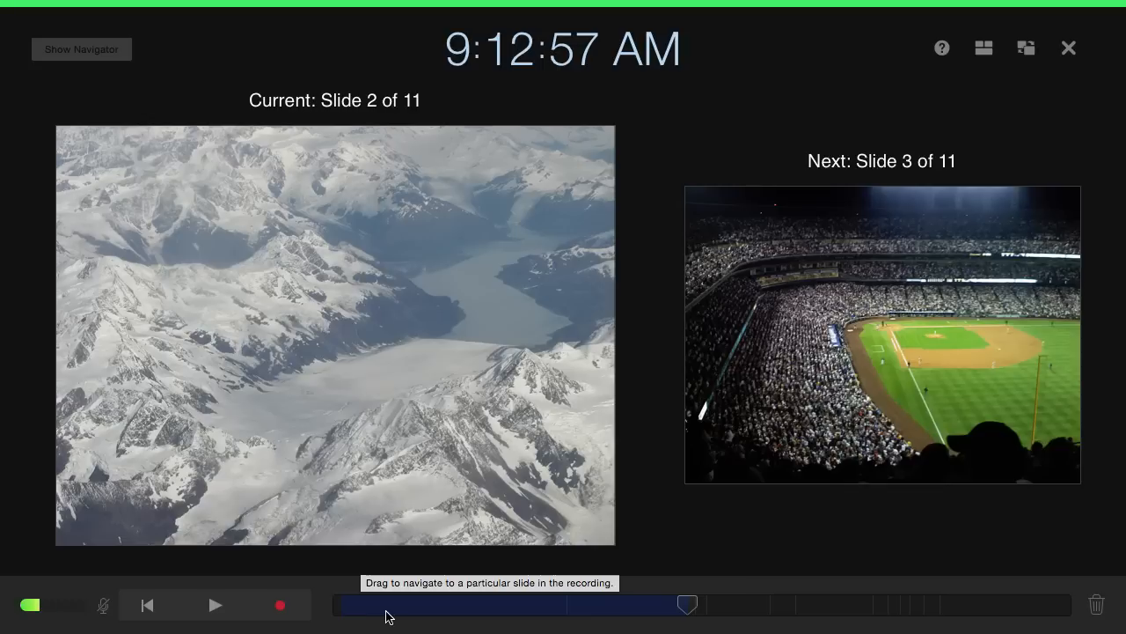
mouse_move(665, 623)
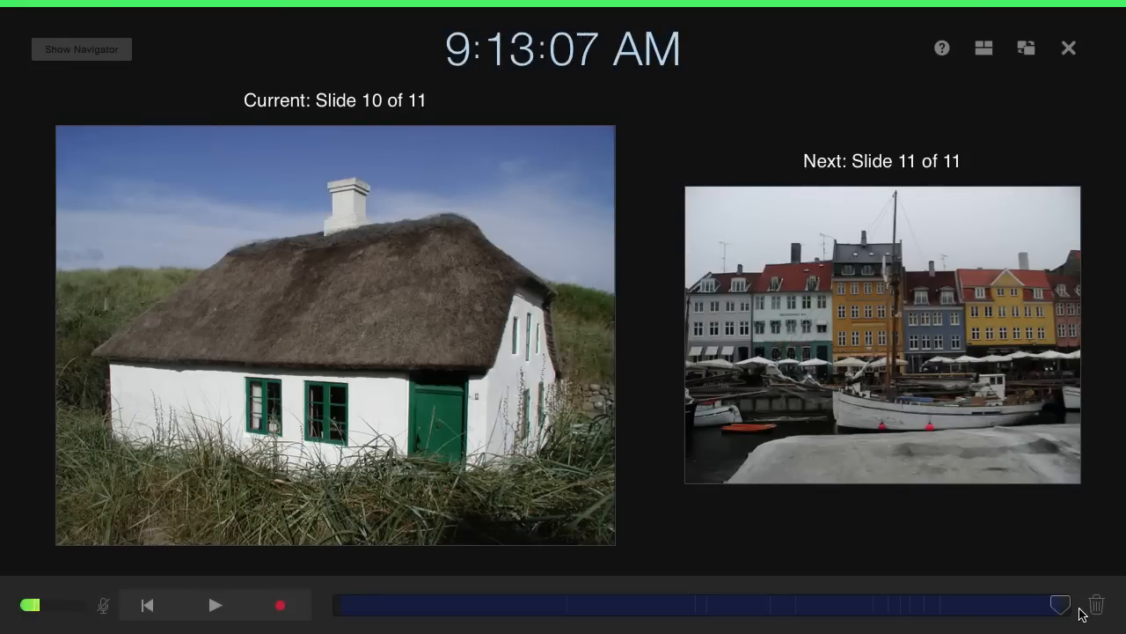
mouse_move(834, 440)
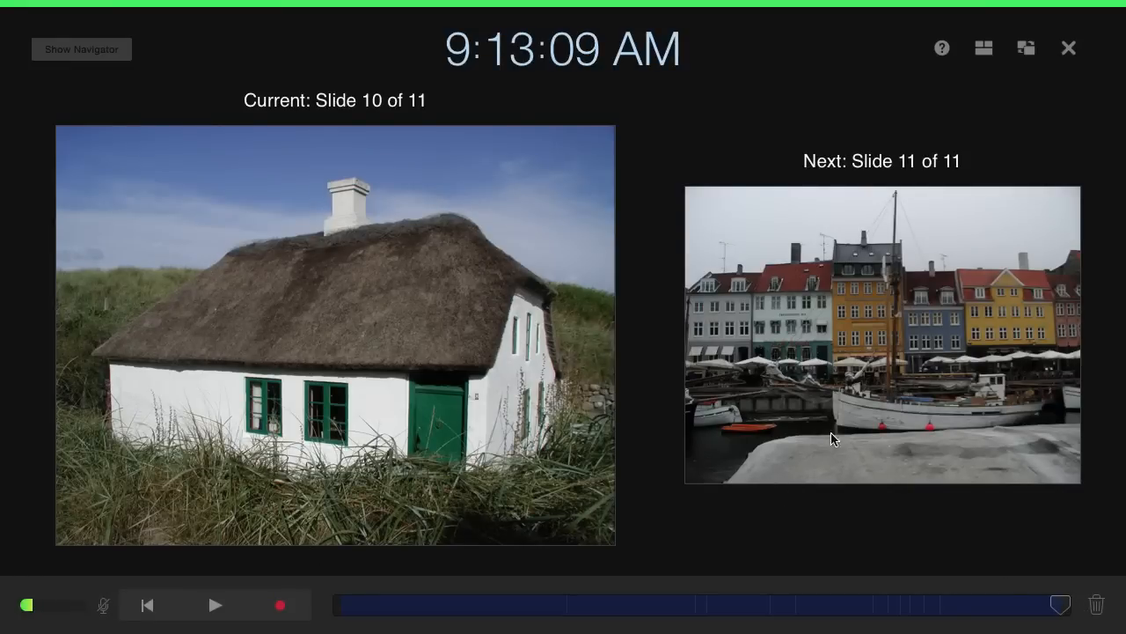